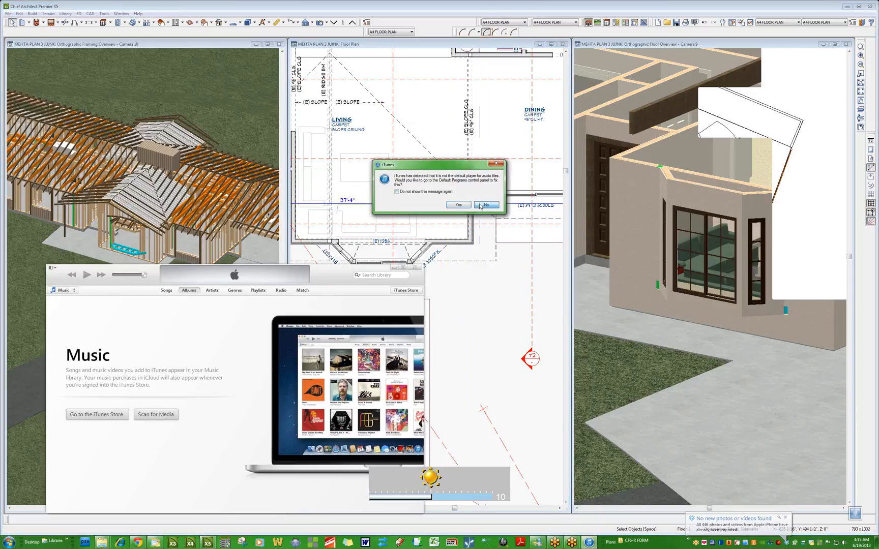
# Decline the iTunes default player prompt so the plan views are usable again.
pyautogui.click(486, 205)
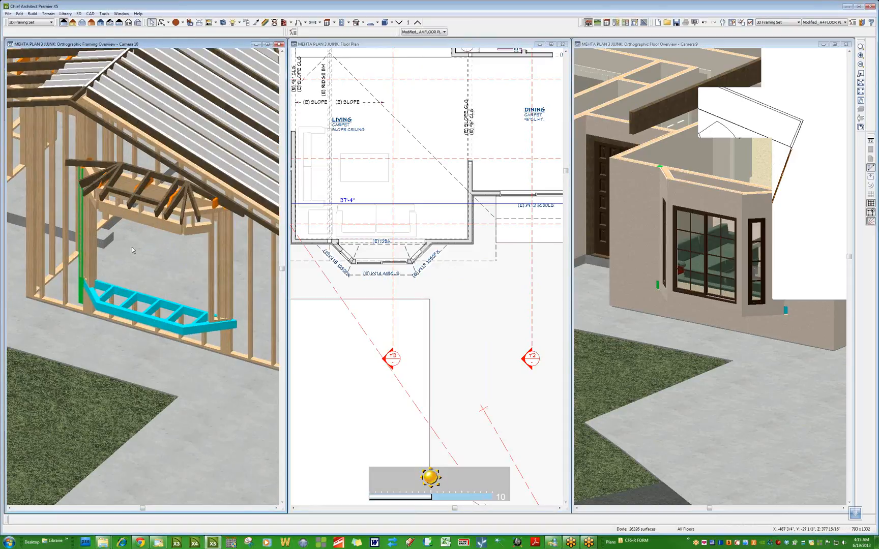
pyautogui.moveTo(120, 316)
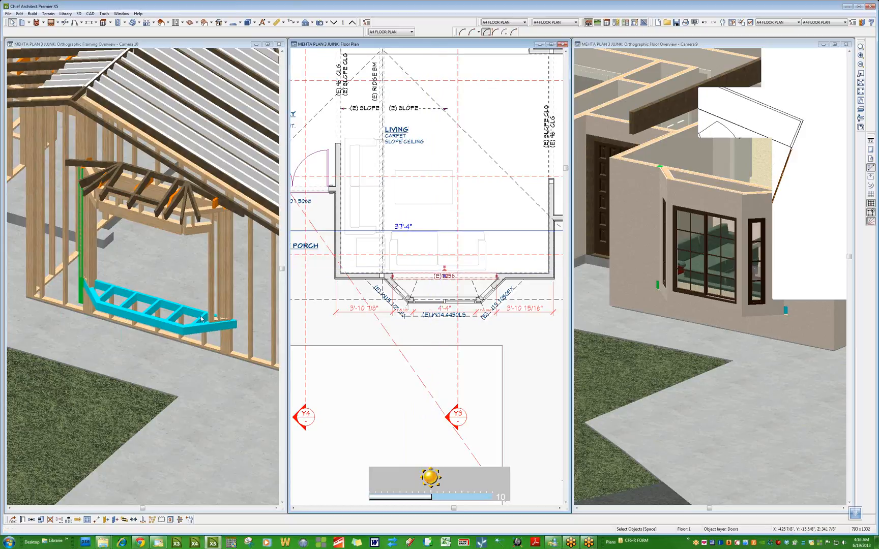
pyautogui.moveTo(220, 354)
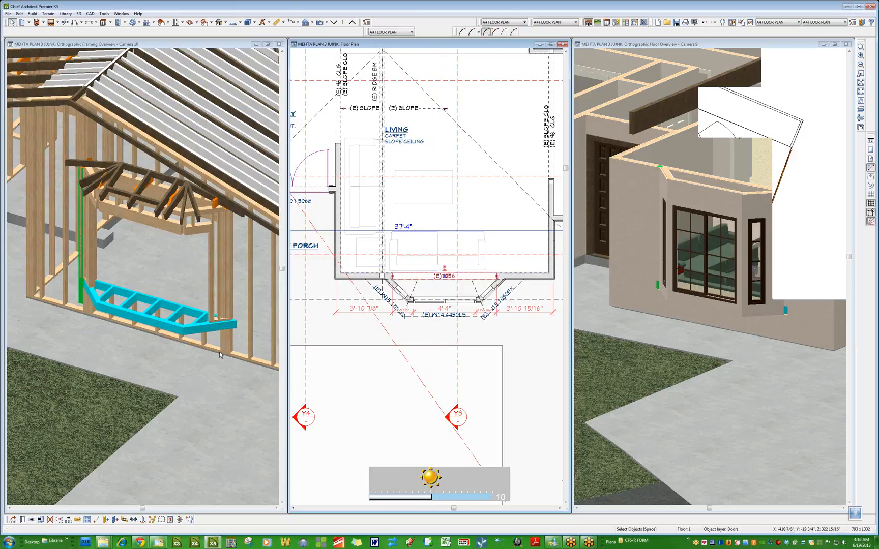
pyautogui.moveTo(102, 305)
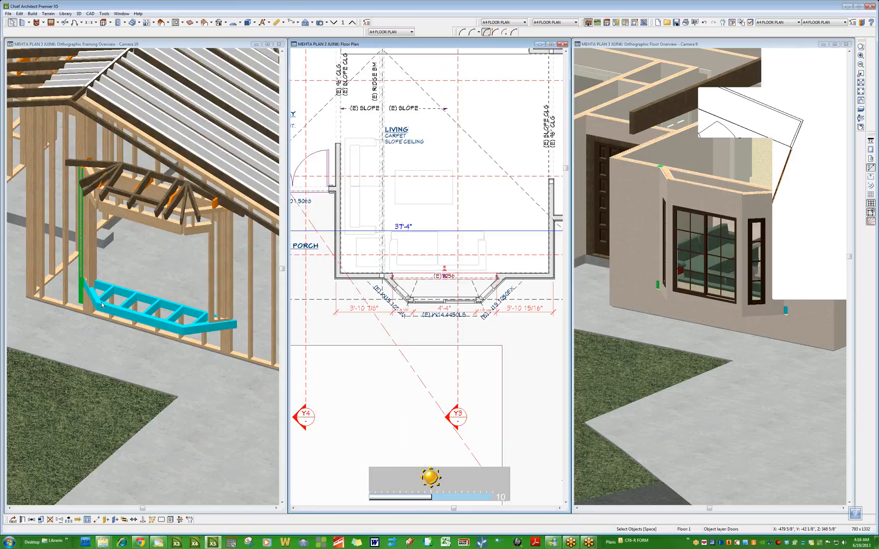
pyautogui.moveTo(183, 286)
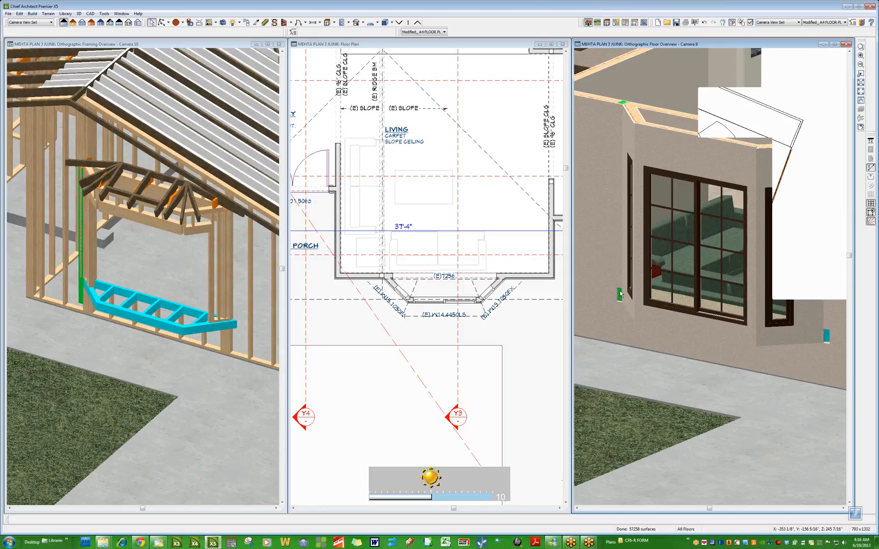
pyautogui.moveTo(158, 313)
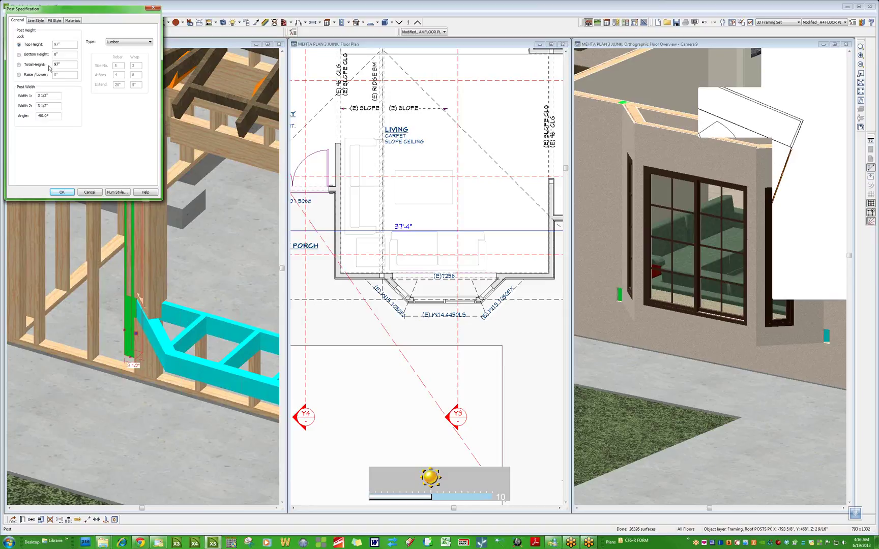
# Set the corner post's Bottom Height to -6" in Post Specification and apply it.
pyautogui.click(59, 54)
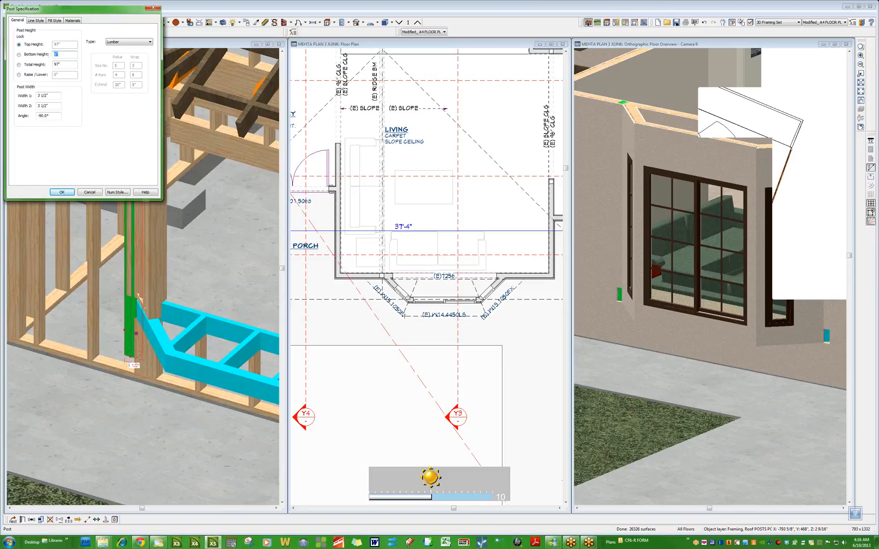
pyautogui.write('-6')
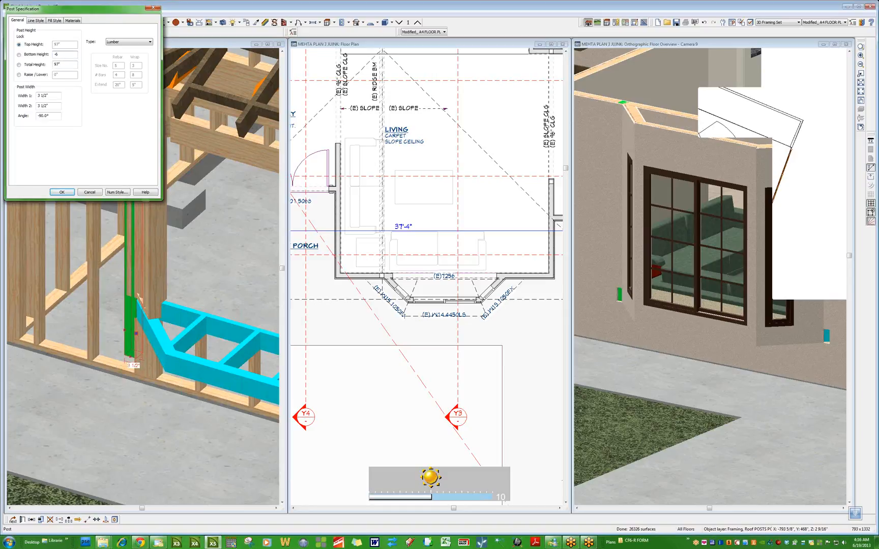
pyautogui.click(61, 192)
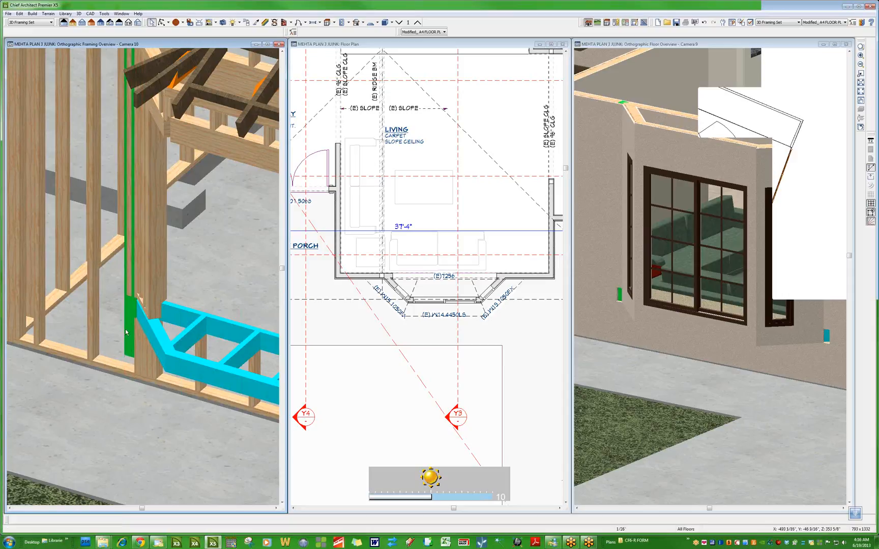
# Select the lowered green post to inspect its dimensions beside the floor framing.
pyautogui.click(129, 318)
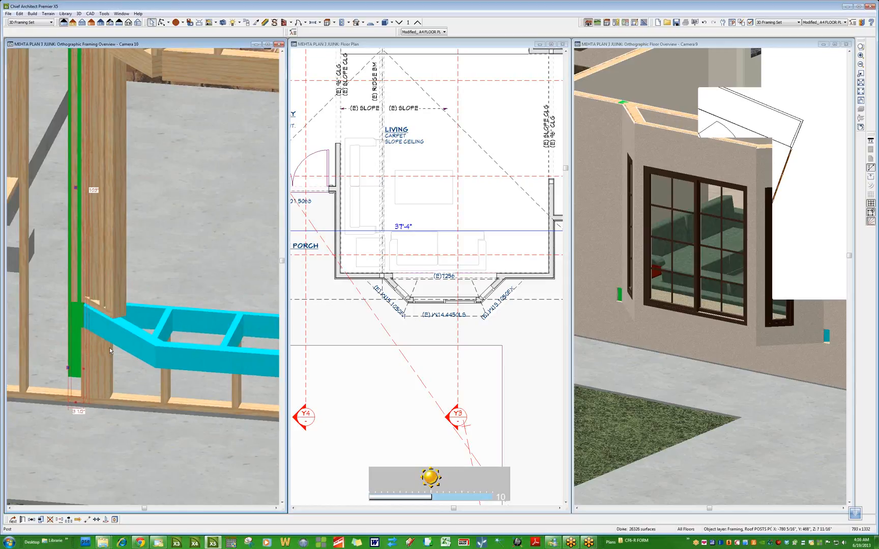
pyautogui.moveTo(47, 364)
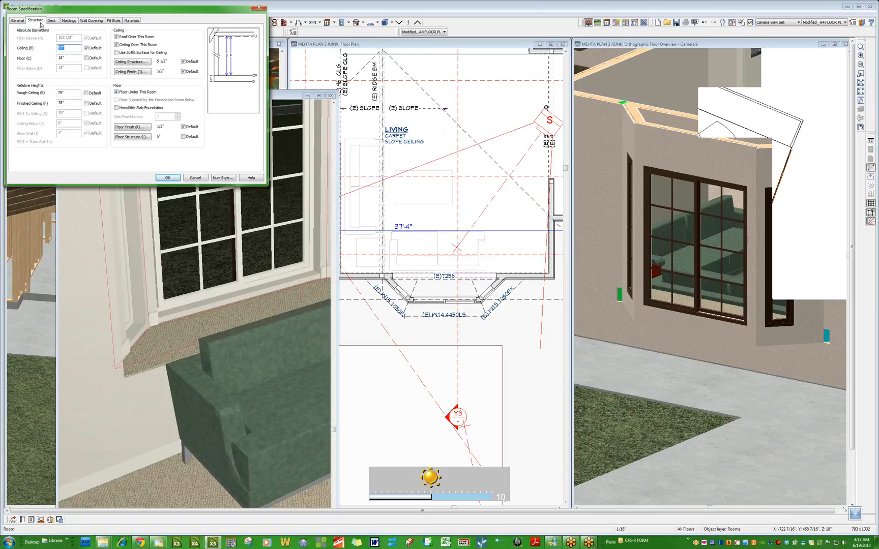
# Open the living room's Room Specification to review its structure settings.
pyautogui.click(66, 20)
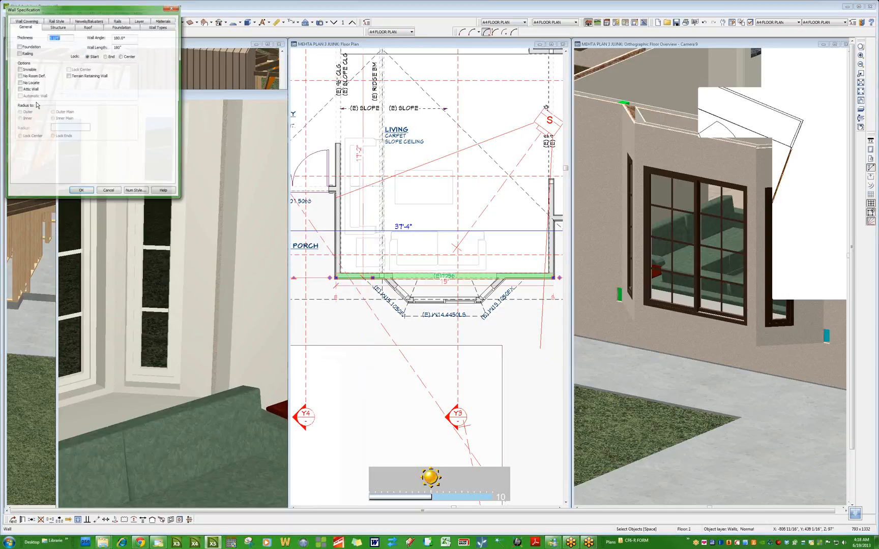
# Insert a 3 1/2-inch air-gap layer into the EXT EXIST STUCCO 4 wall type definition.
pyautogui.click(157, 28)
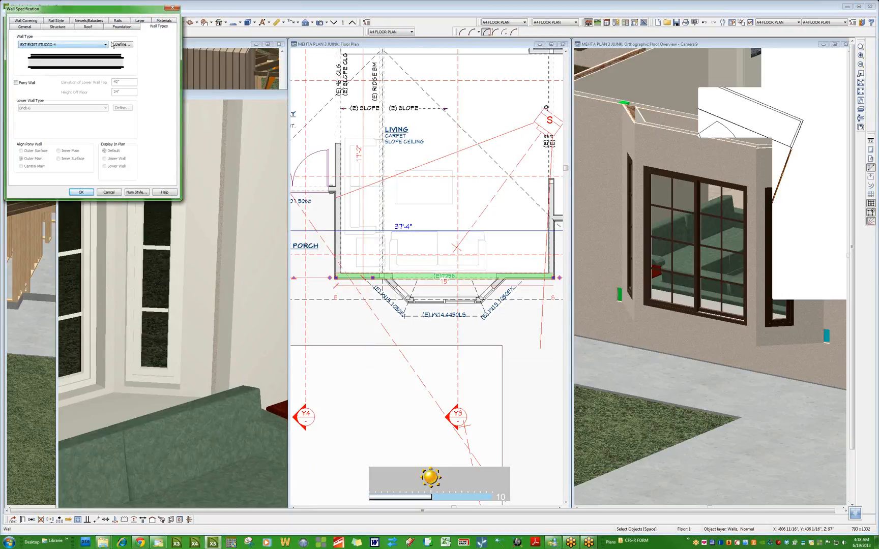
pyautogui.click(125, 44)
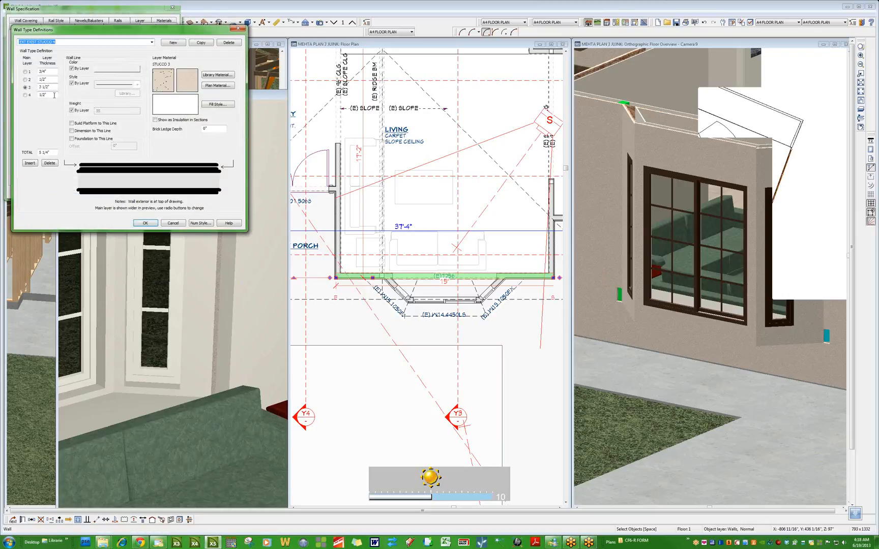
pyautogui.click(30, 163)
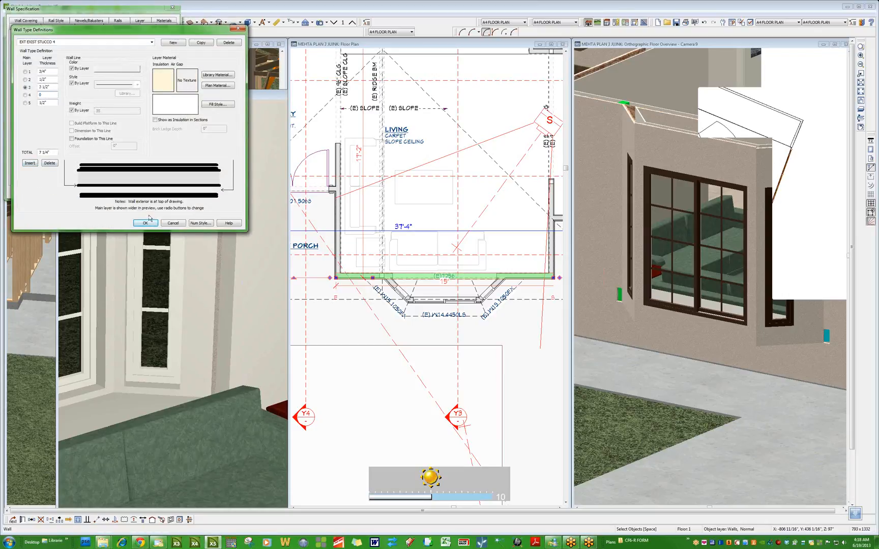
pyautogui.click(145, 223)
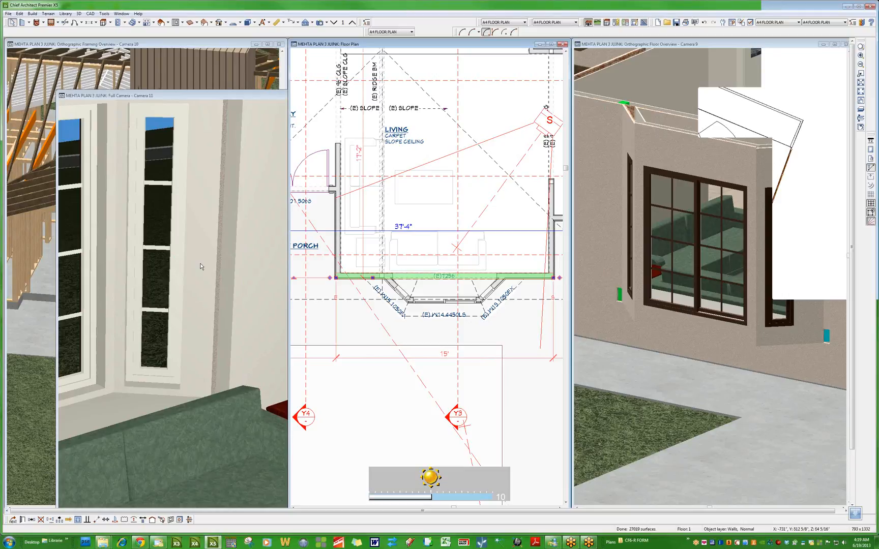
pyautogui.moveTo(190, 273)
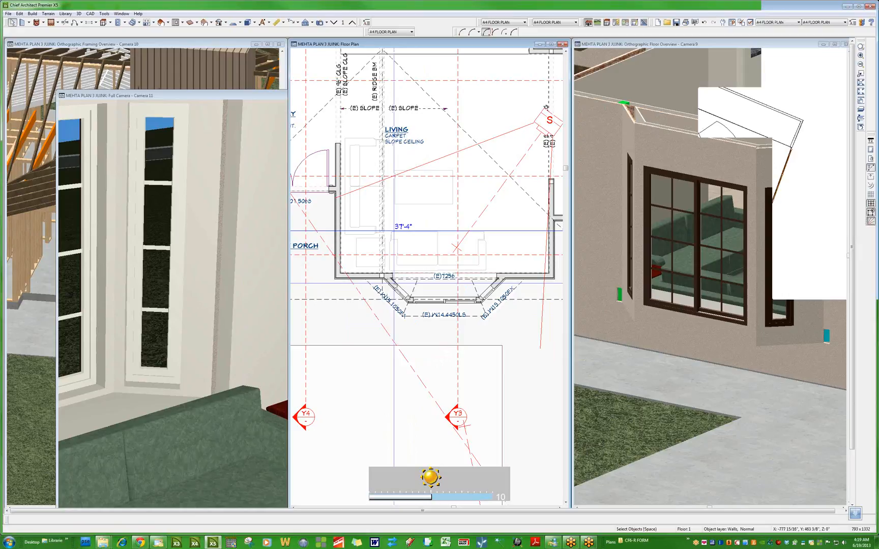
pyautogui.click(394, 293)
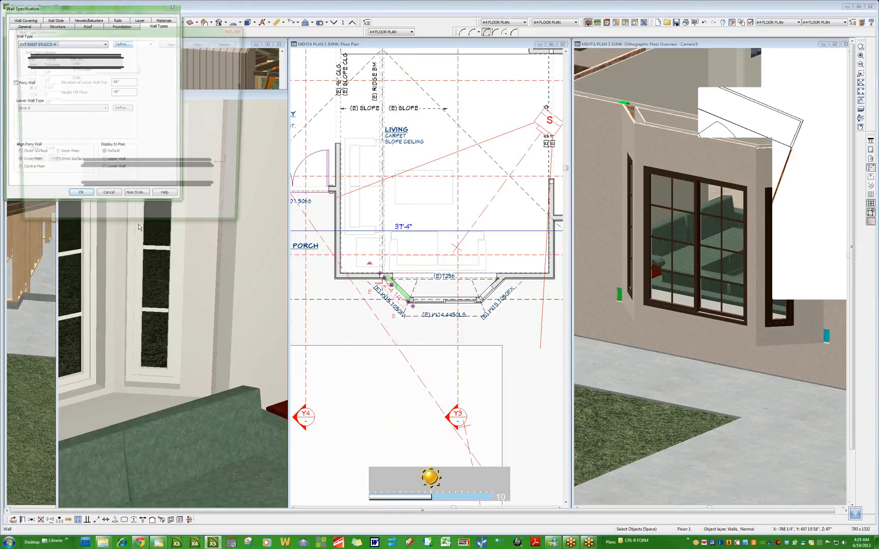
pyautogui.click(122, 45)
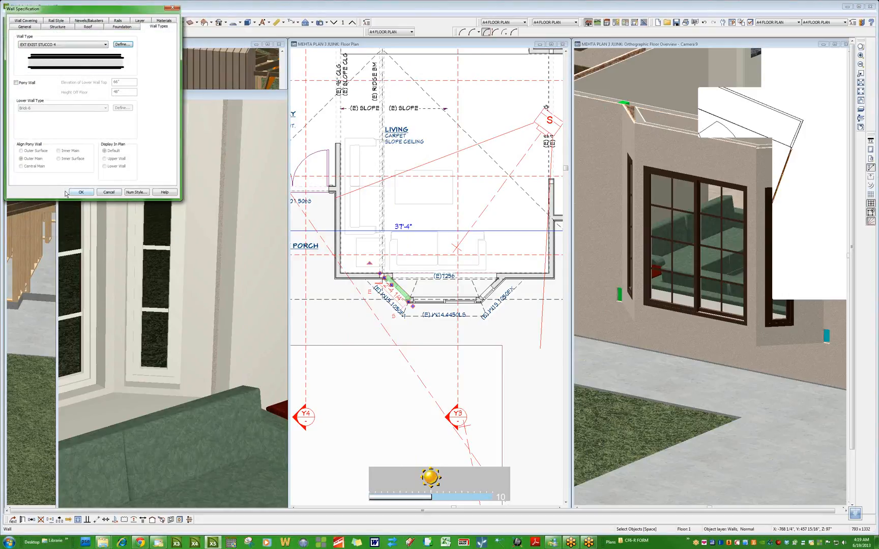
pyautogui.click(80, 193)
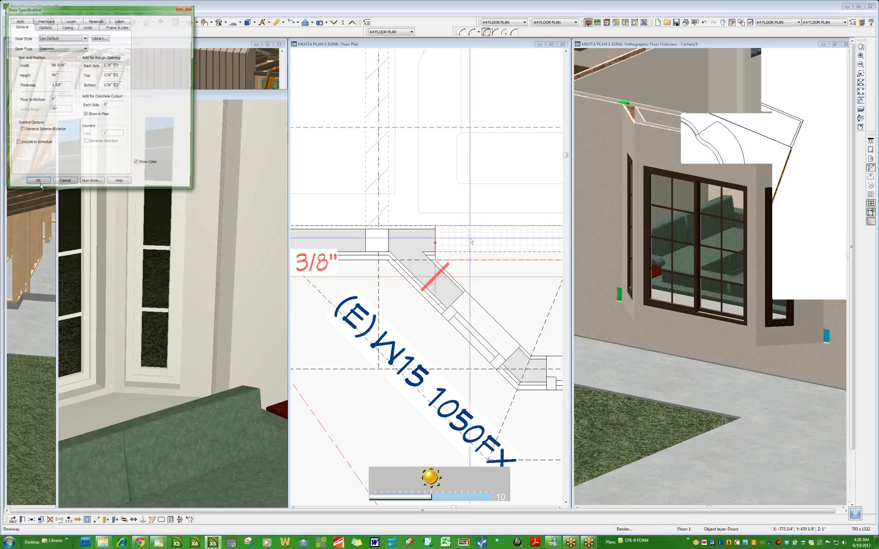
# Enable the doorway's interior casing at 1/8" width, 0 depth and 0 reveal.
pyautogui.click(66, 28)
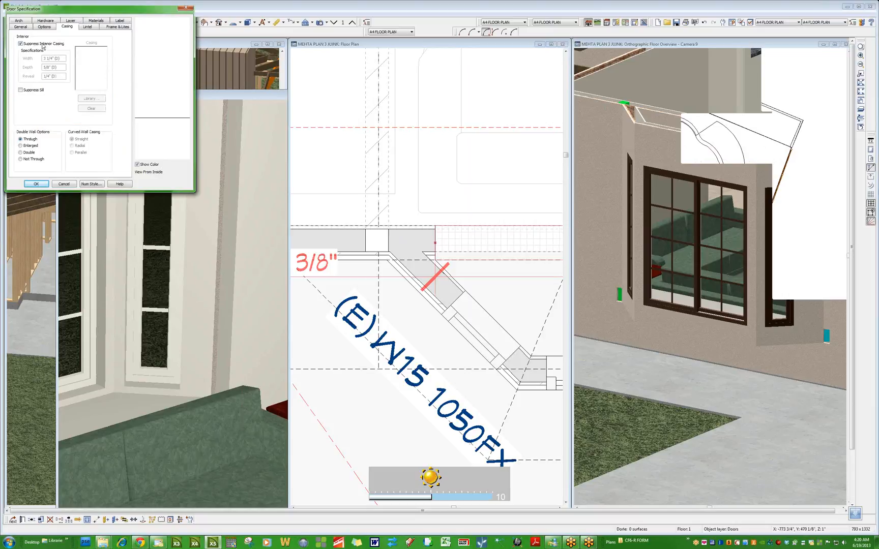
pyautogui.click(18, 44)
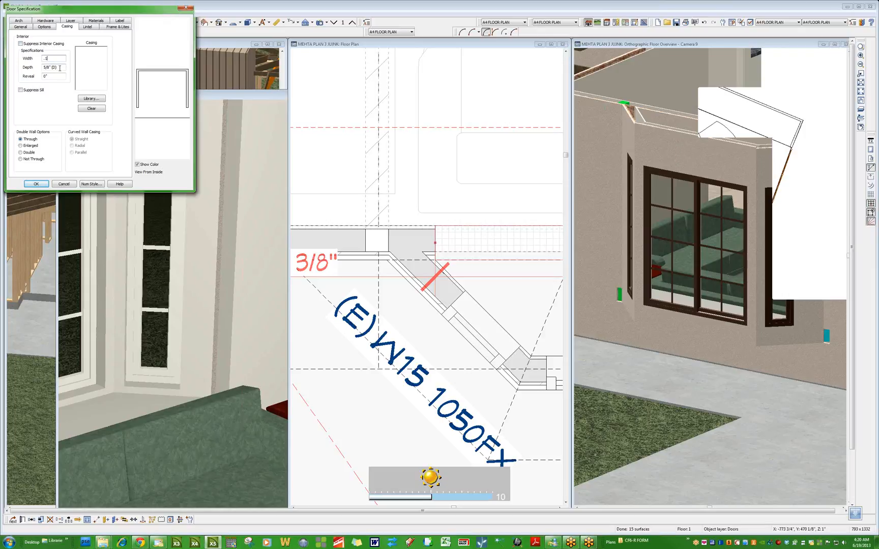
pyautogui.click(48, 70)
pyautogui.write('.1')
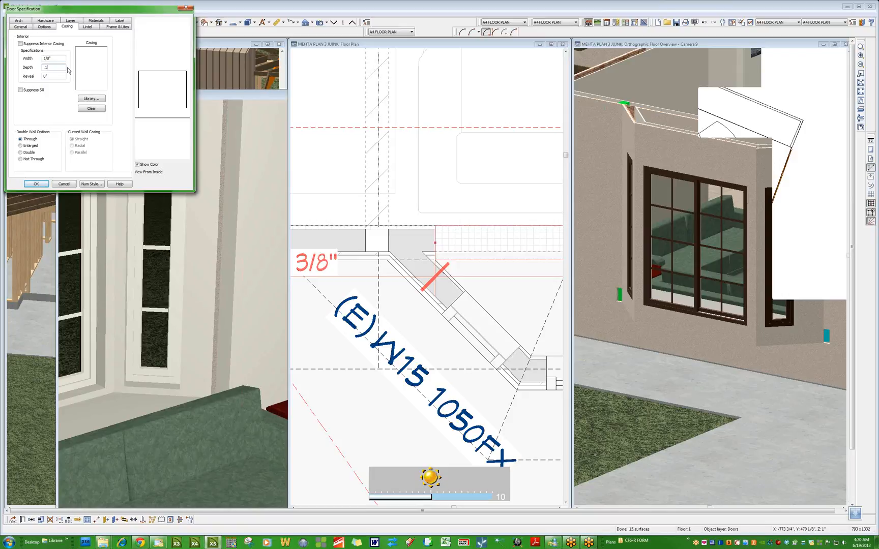
pyautogui.click(36, 183)
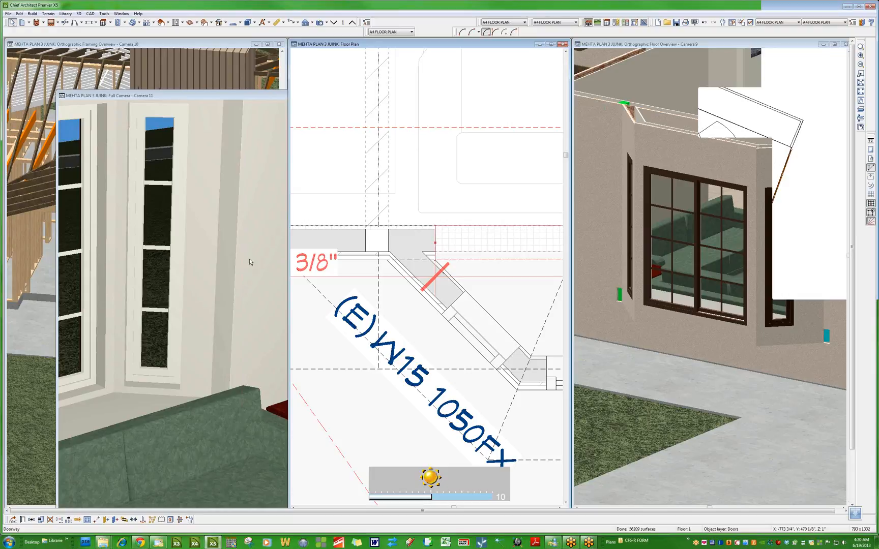
pyautogui.moveTo(192, 244)
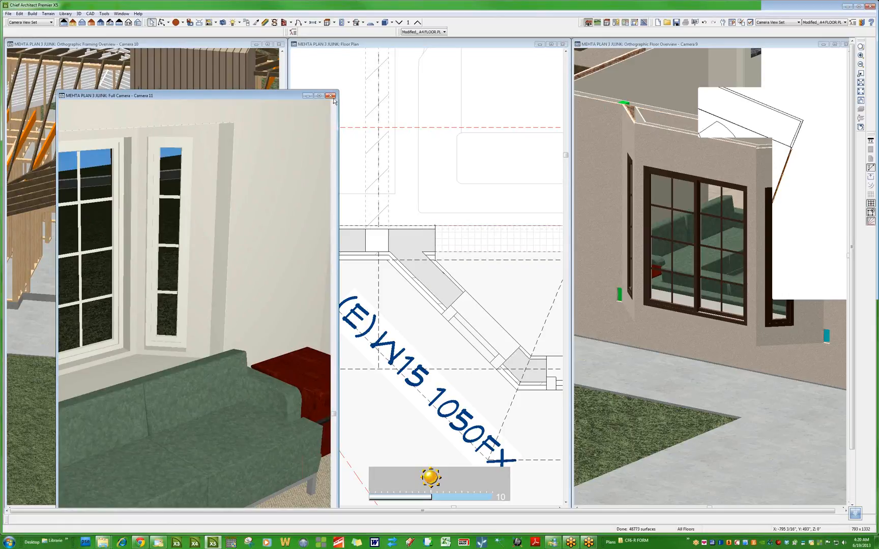
# Close the Full Camera - Camera 11 window, revealing the framing overview.
pyautogui.click(329, 96)
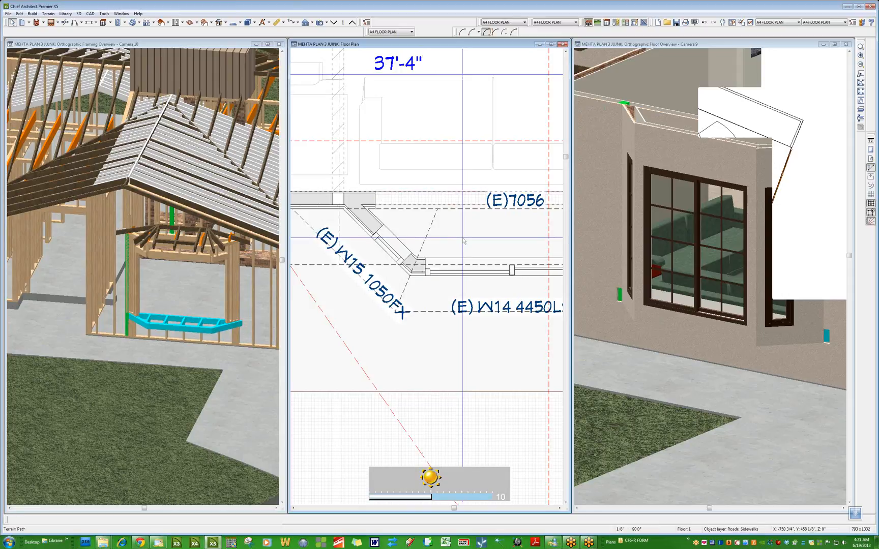
pyautogui.click(463, 241)
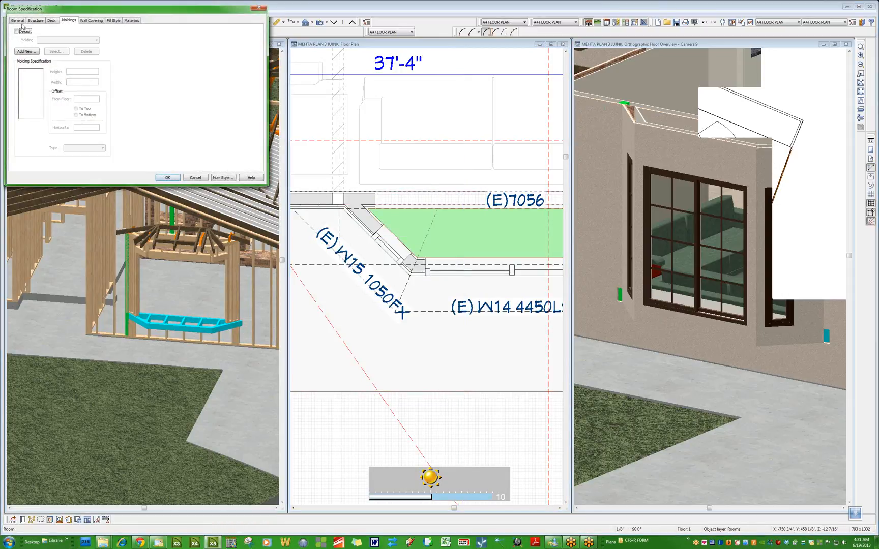
pyautogui.click(33, 20)
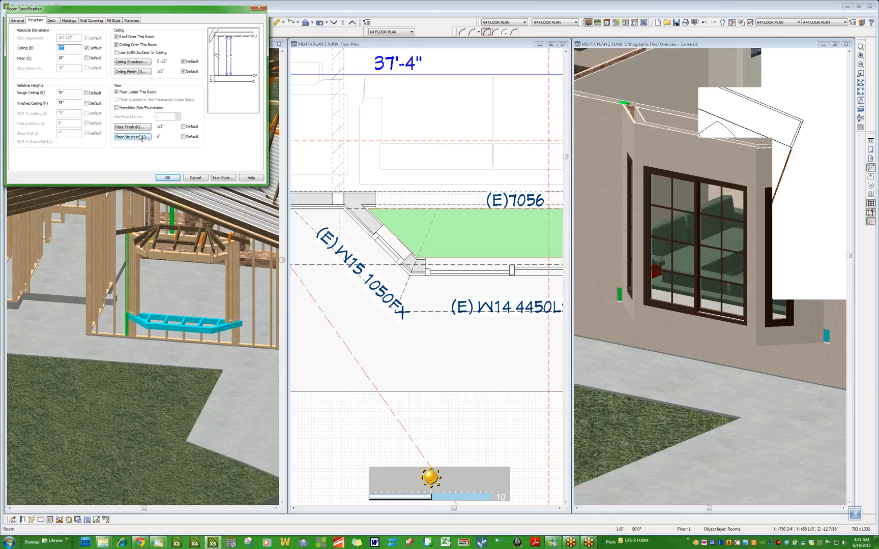
pyautogui.click(131, 136)
pyautogui.write('.25')
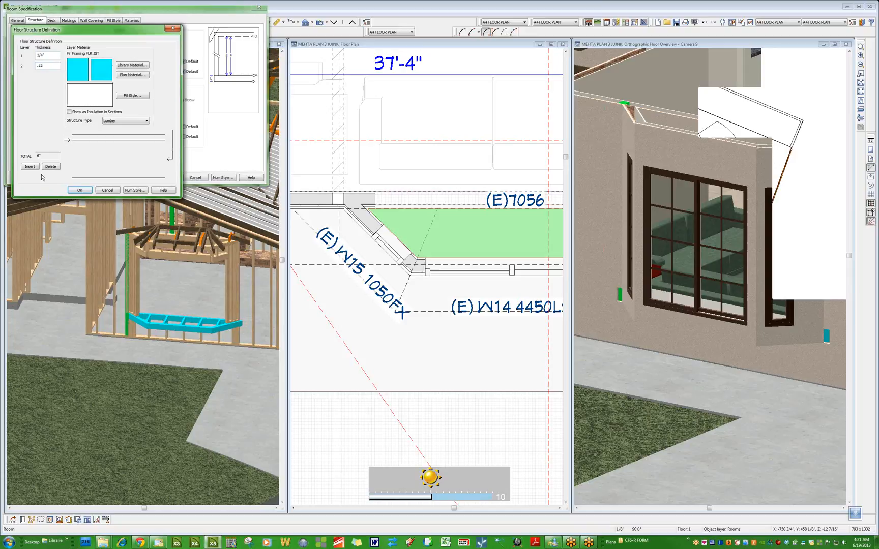
pyautogui.click(79, 189)
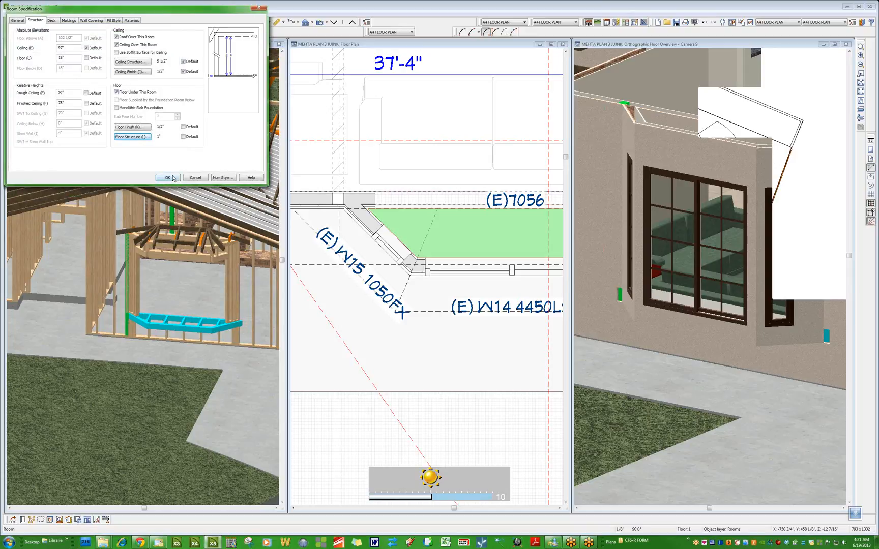
pyautogui.click(167, 178)
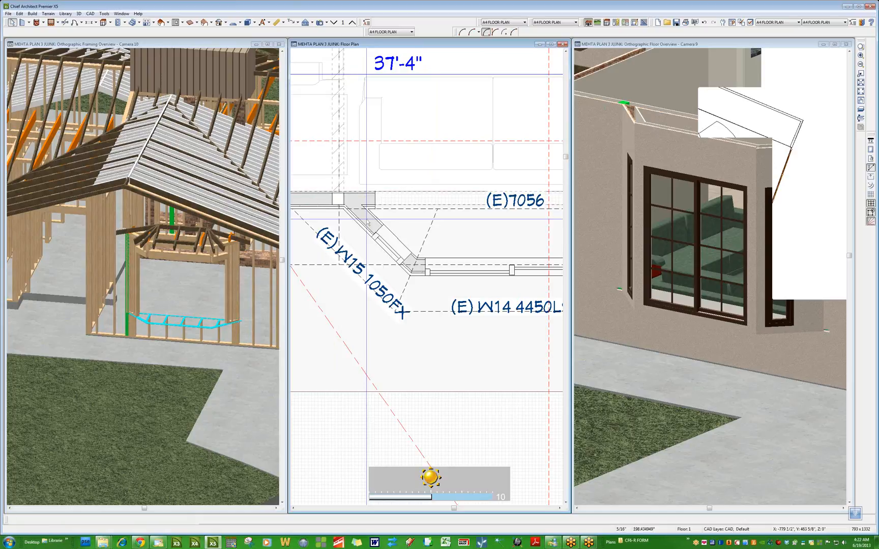
# Check Through Wall At Start for the angled bay wall in Wall Specification and confirm.
pyautogui.doubleClick(375, 234)
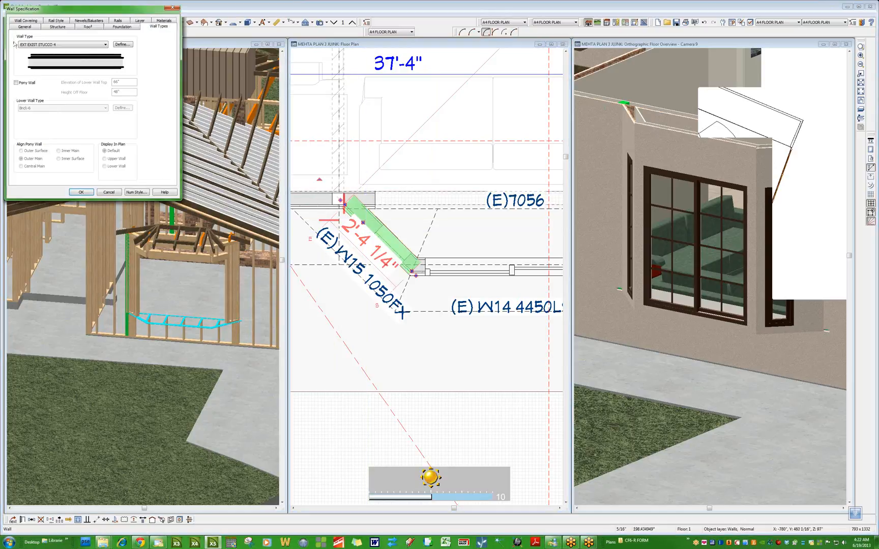
pyautogui.click(55, 27)
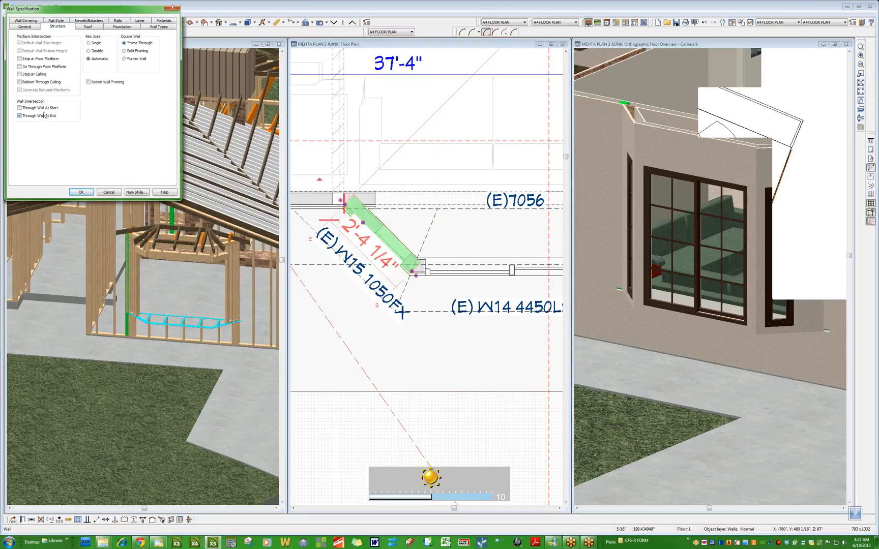
pyautogui.click(16, 107)
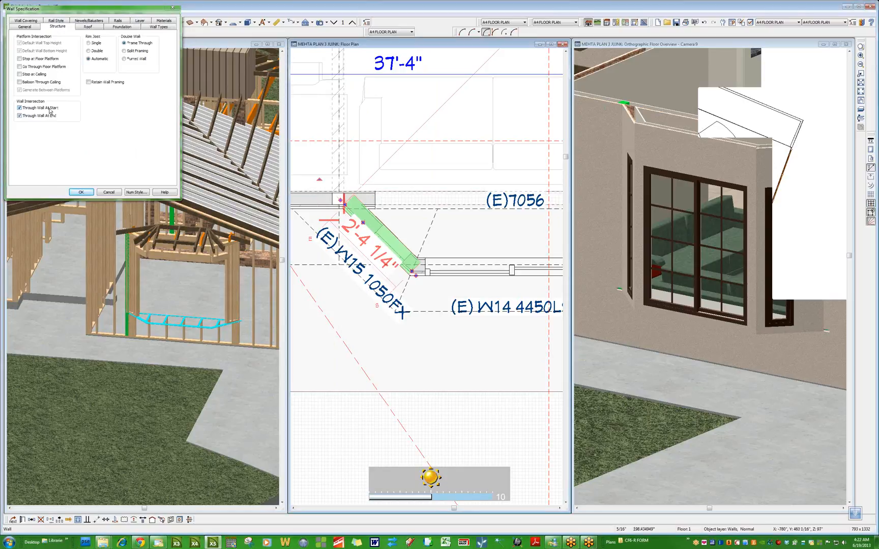
pyautogui.click(81, 191)
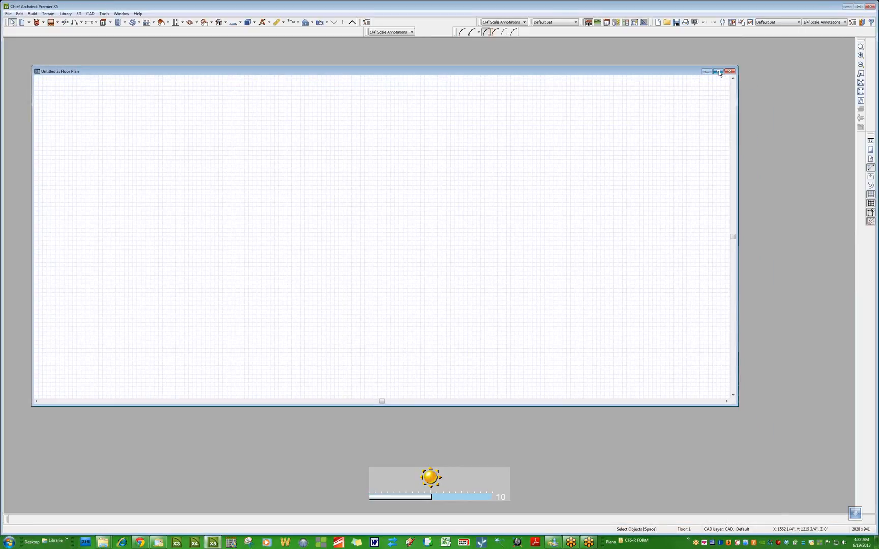
# Maximize the new plan and draw a rectangle of Straight Exterior Walls.
pyautogui.click(718, 71)
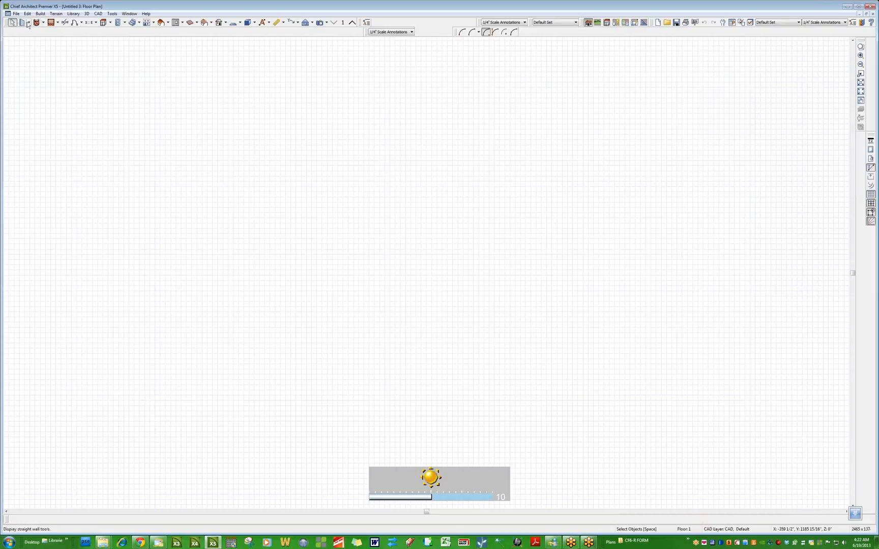
pyautogui.click(28, 25)
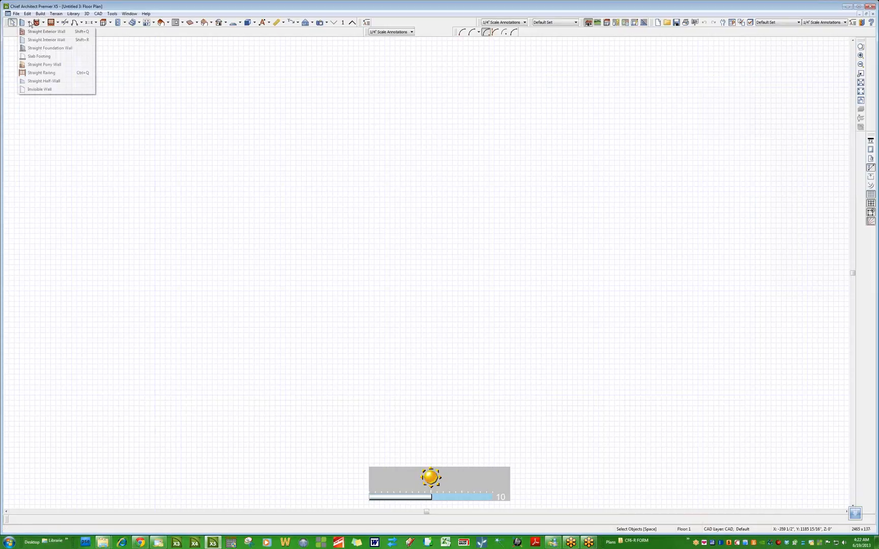
pyautogui.click(48, 32)
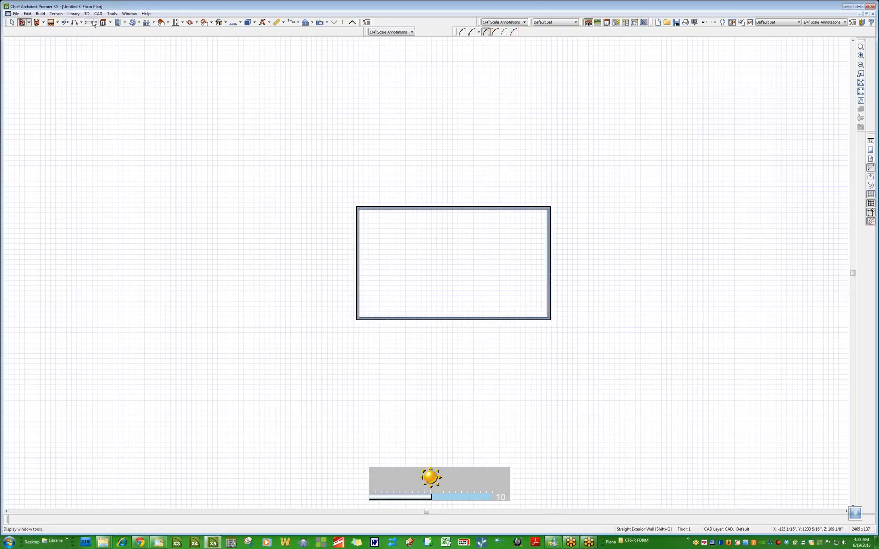
pyautogui.click(104, 23)
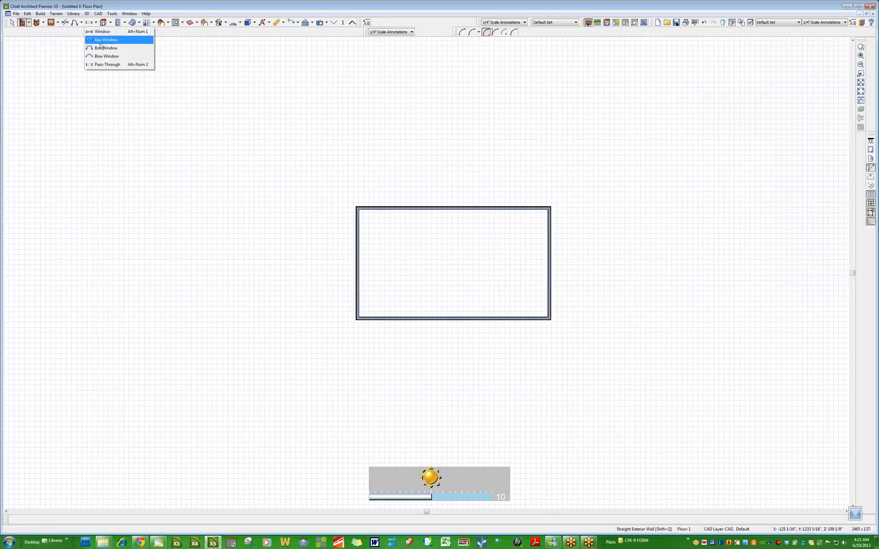
# Place a Bay Window in the rectangle's bottom wall.
pyautogui.click(105, 39)
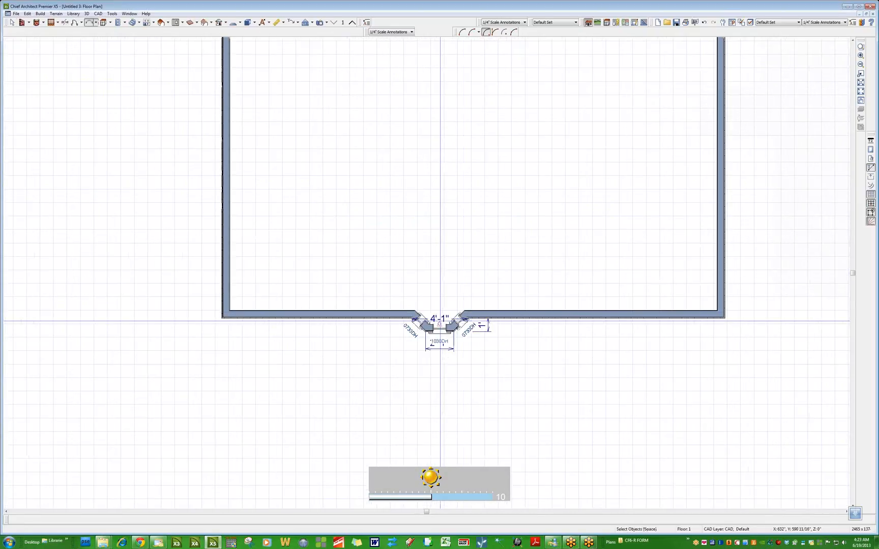
pyautogui.click(439, 327)
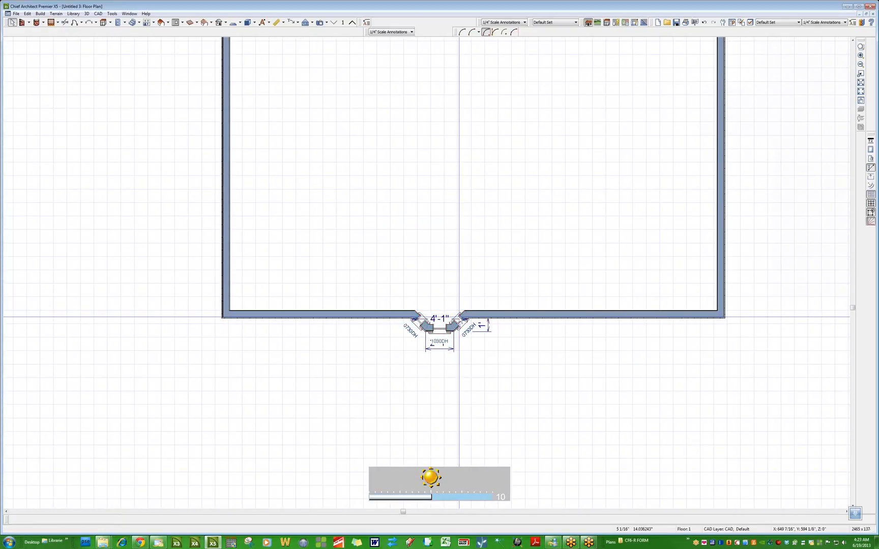
pyautogui.click(437, 328)
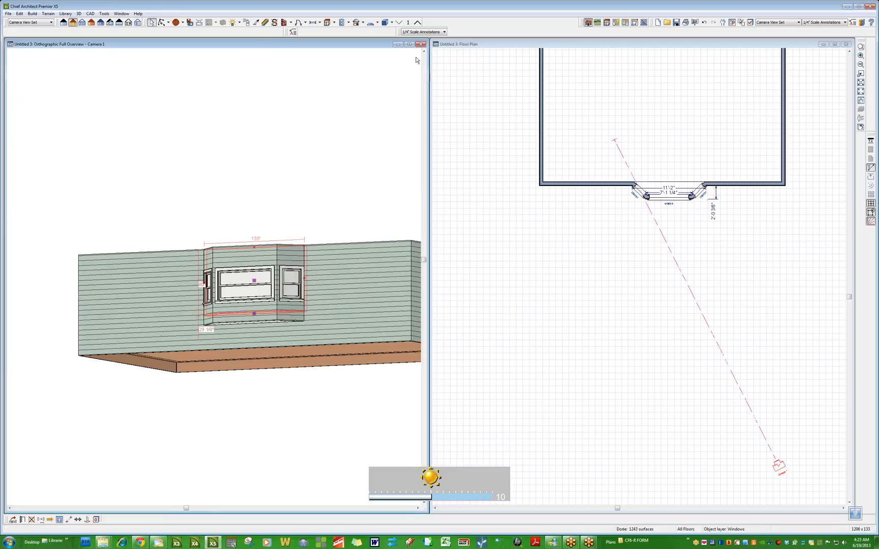
pyautogui.moveTo(546, 215)
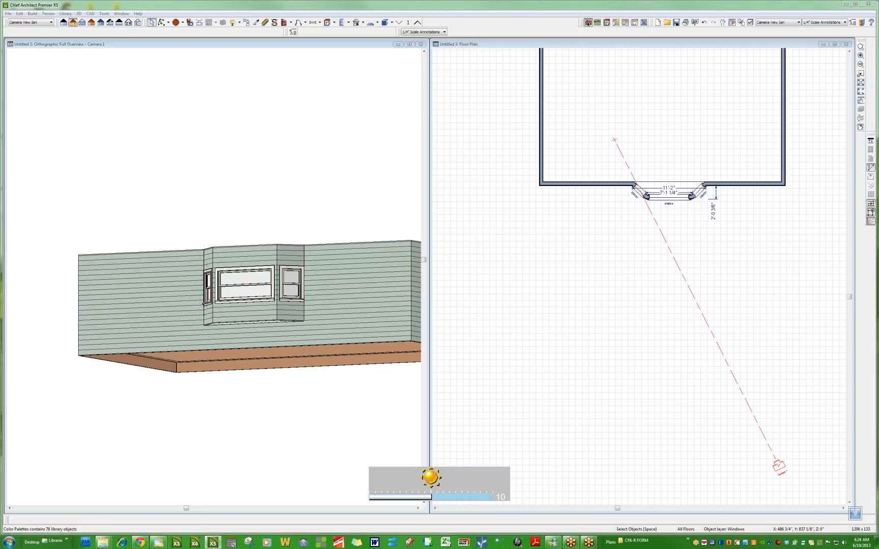
pyautogui.moveTo(105, 221)
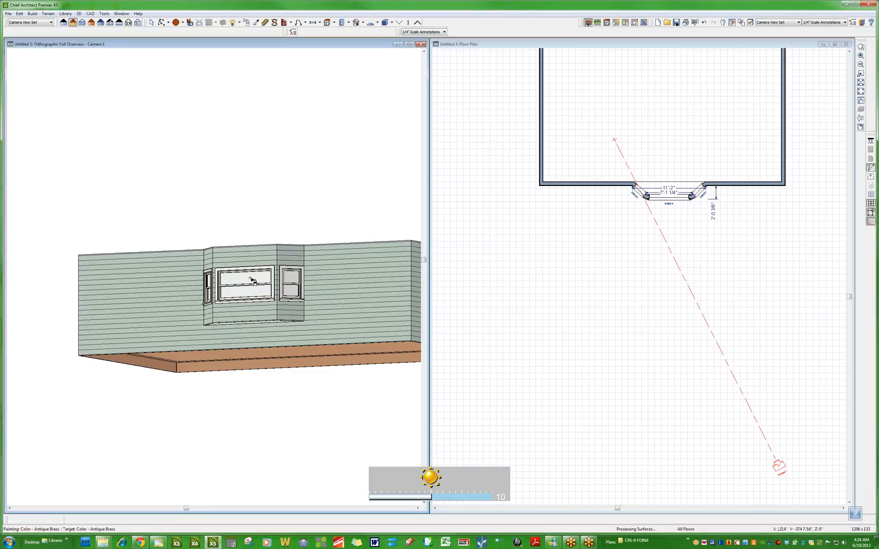
# Paint the bay window's projecting exterior walls Antique Brass with the Material Painter.
pyautogui.click(239, 283)
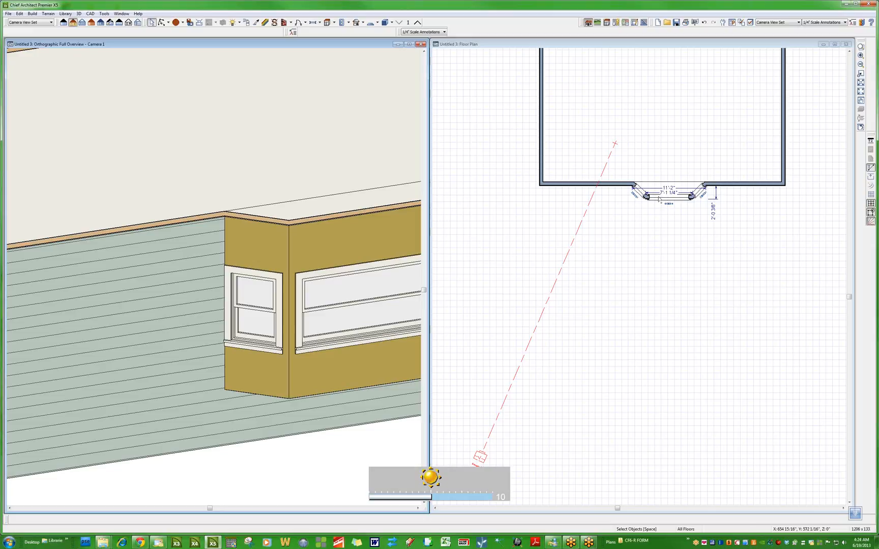
pyautogui.rightClick(646, 198)
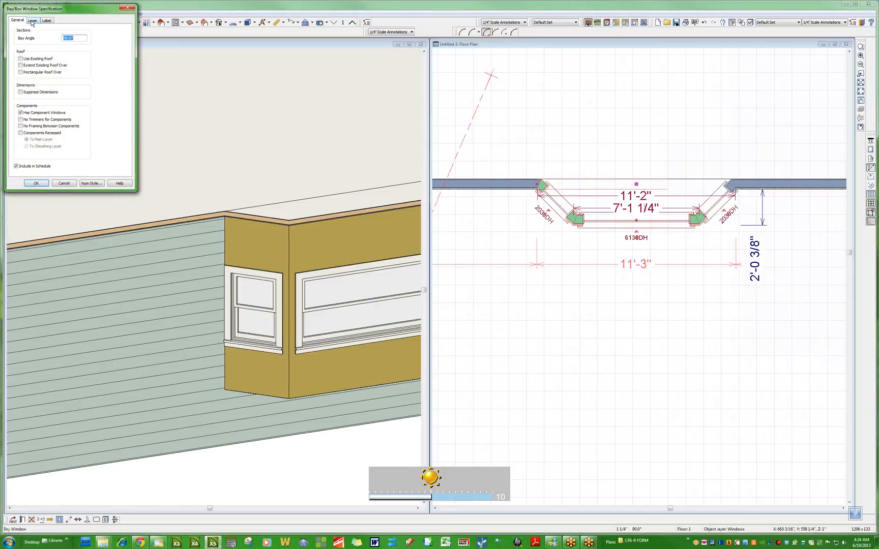
pyautogui.click(50, 21)
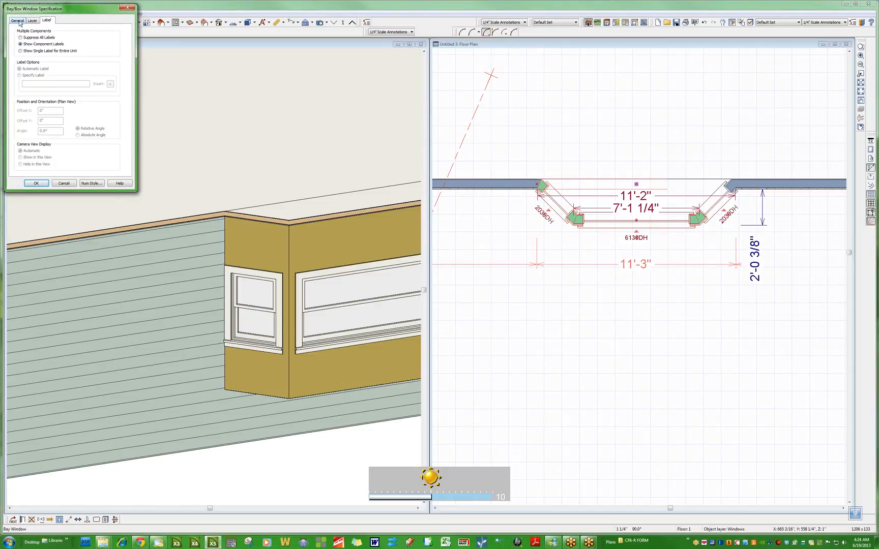
pyautogui.click(18, 20)
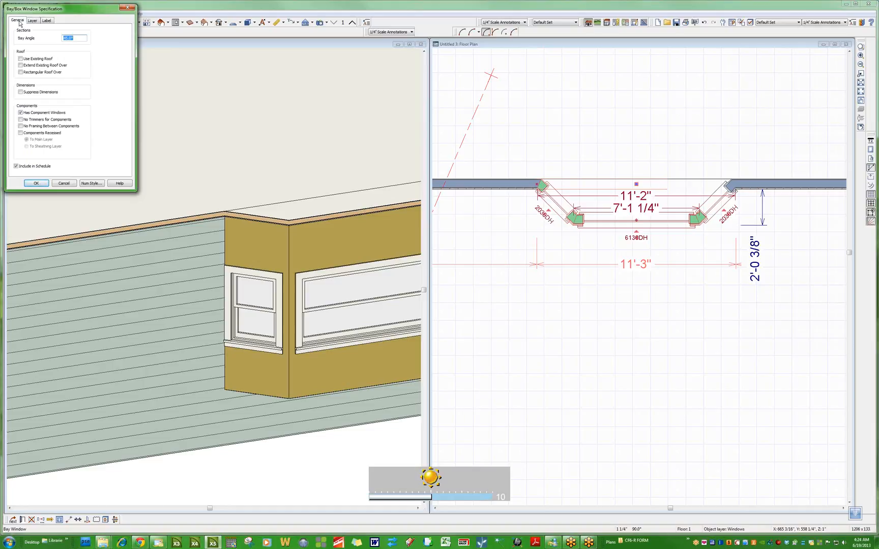
pyautogui.click(33, 21)
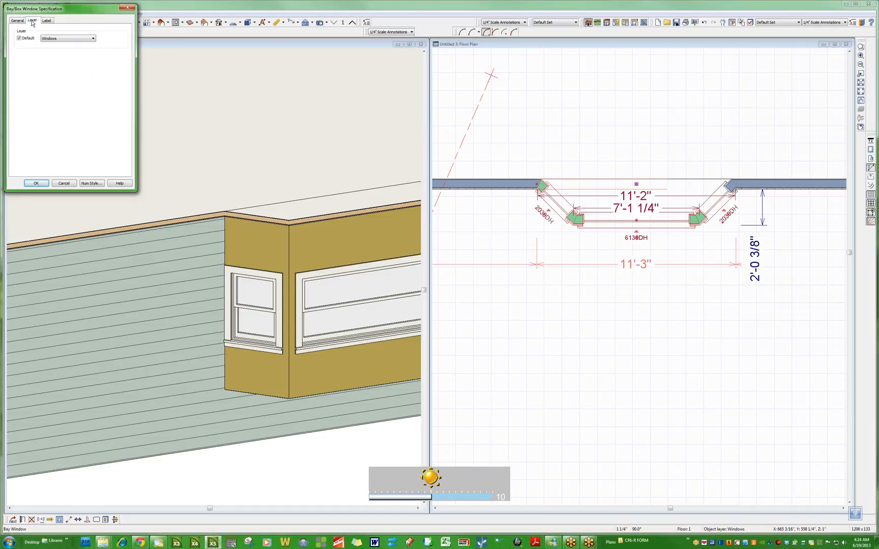
pyautogui.click(46, 20)
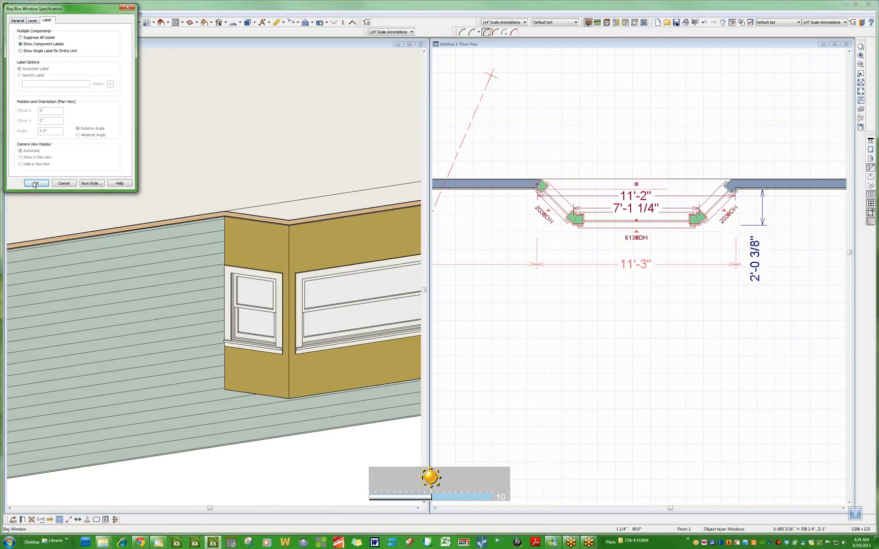
pyautogui.click(36, 183)
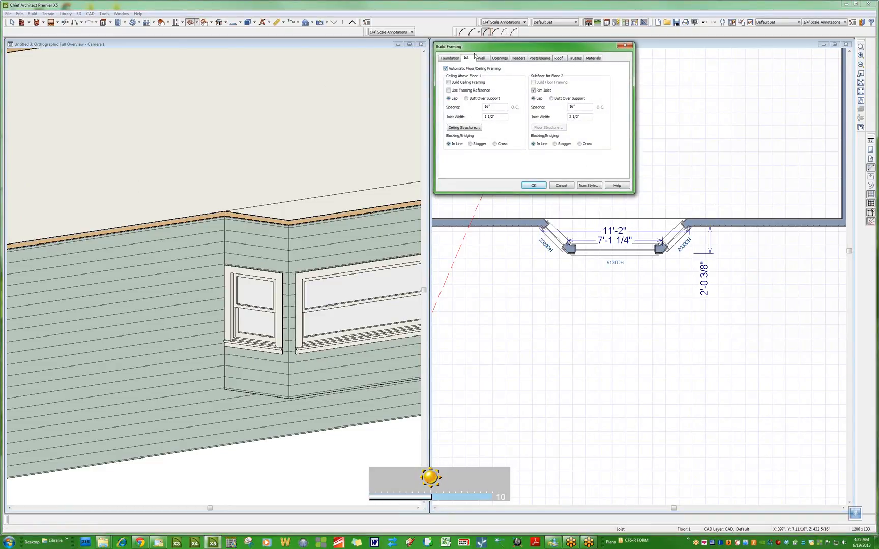
pyautogui.click(481, 58)
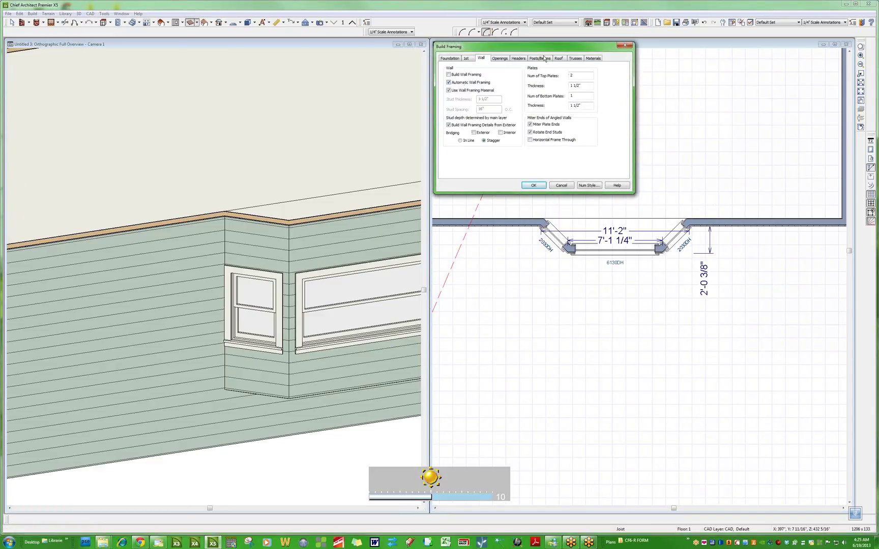
pyautogui.click(559, 58)
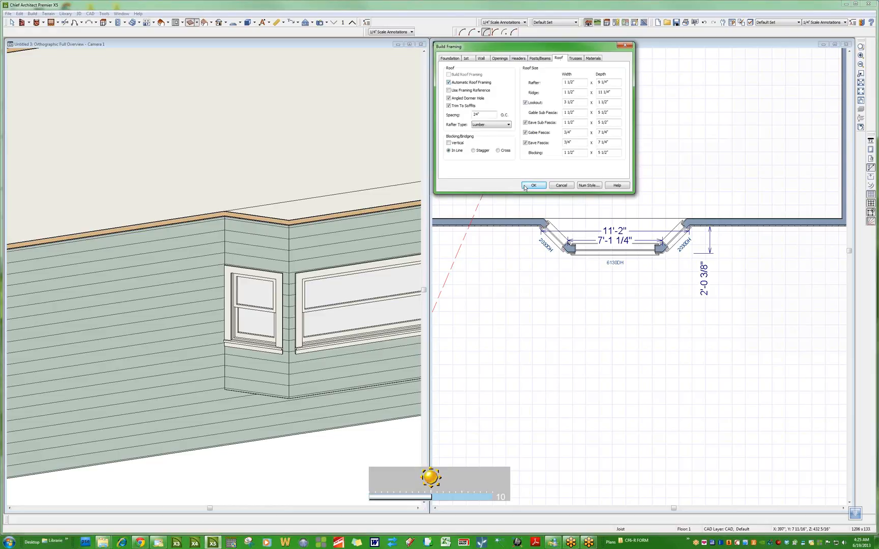
pyautogui.click(533, 185)
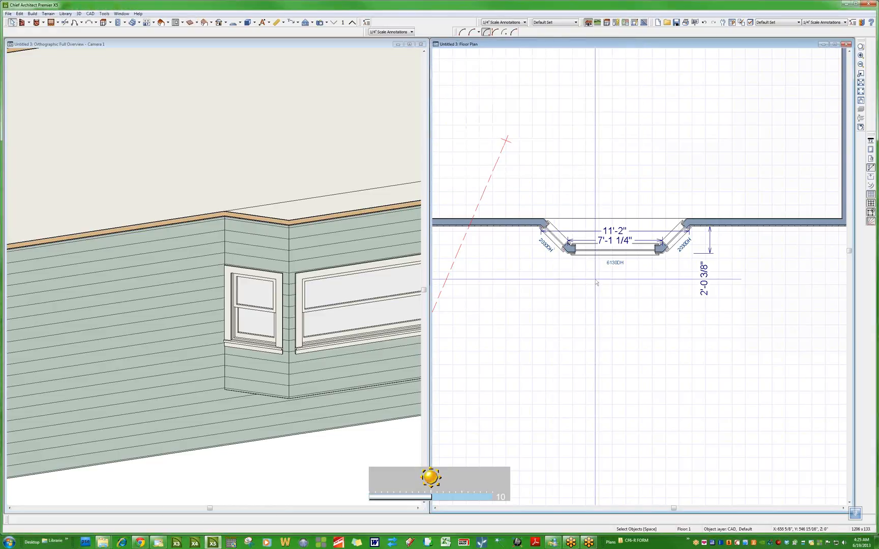
pyautogui.moveTo(598, 293)
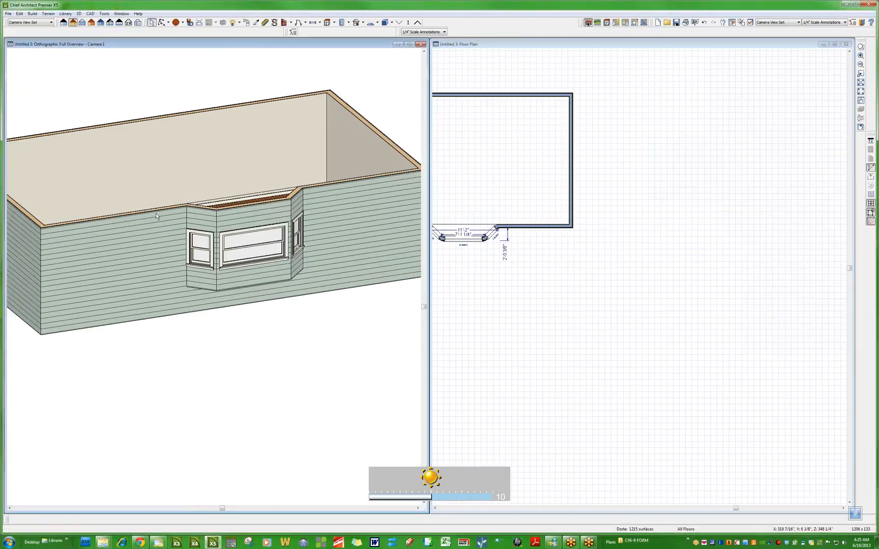
pyautogui.moveTo(131, 198)
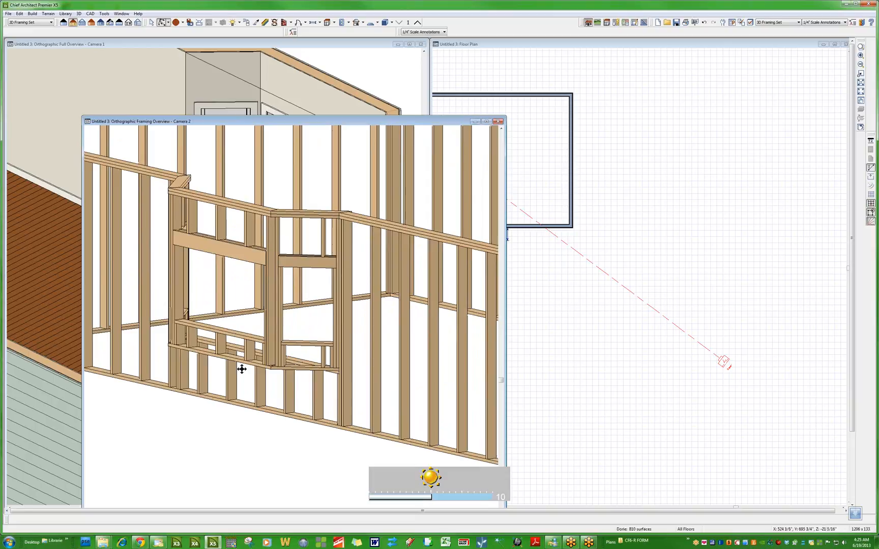
pyautogui.moveTo(240, 363)
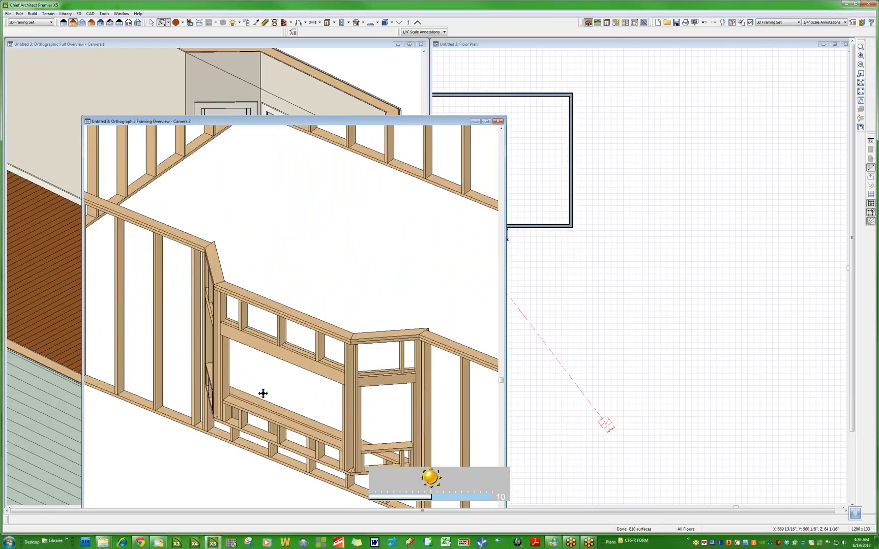
pyautogui.moveTo(353, 387)
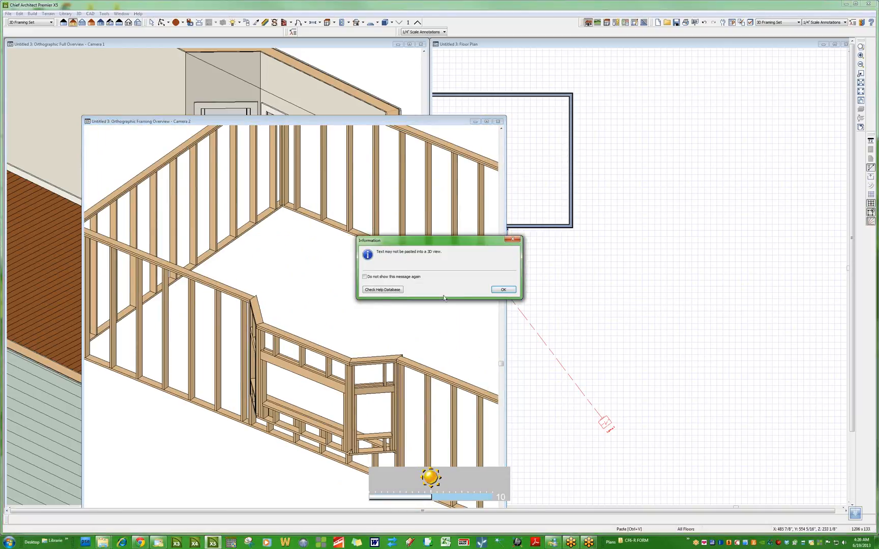
# Dismiss the paste information and failed-paste warning messages over the framing overview.
pyautogui.click(503, 290)
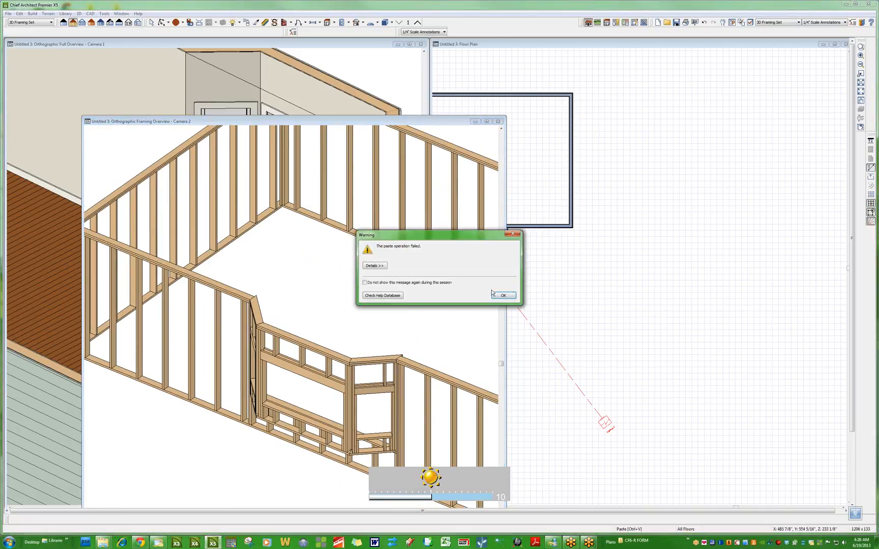
pyautogui.click(502, 295)
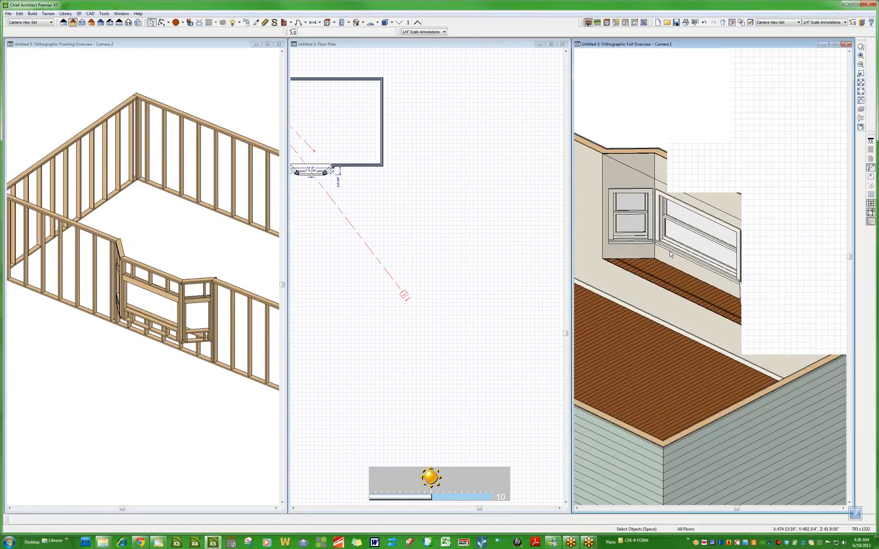
pyautogui.moveTo(526, 143)
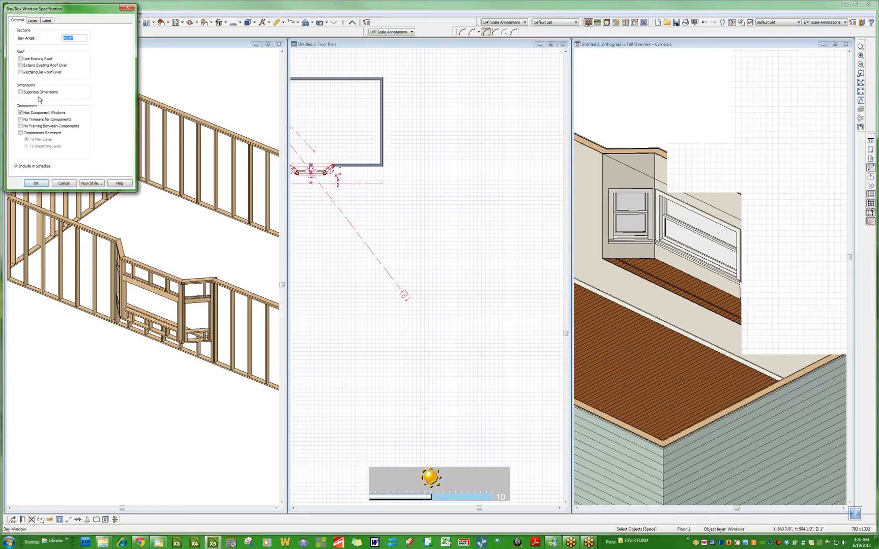
# Turn off component windows in the bay window specification and apply it.
pyautogui.click(17, 113)
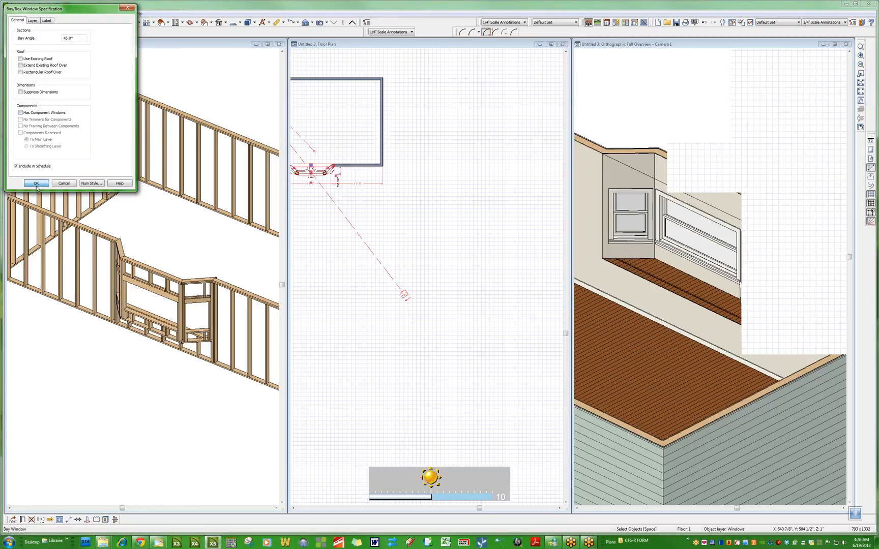
pyautogui.click(36, 183)
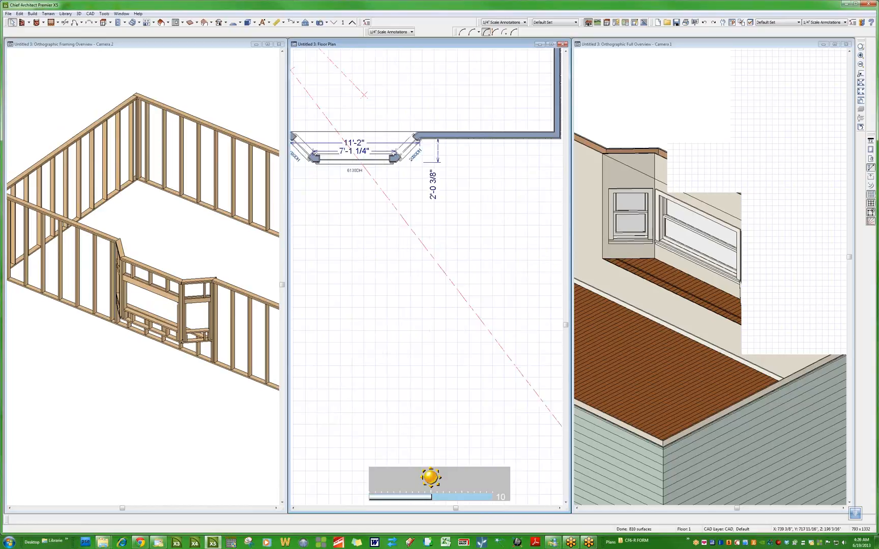
# Reopen the bay window spec and set No Trimmers and No Framing Between Components.
pyautogui.doubleClick(357, 158)
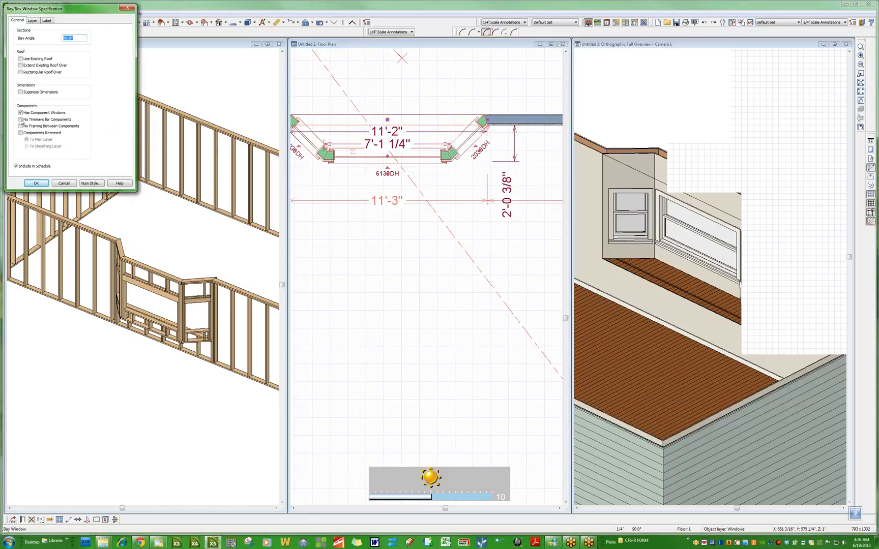
pyautogui.click(17, 119)
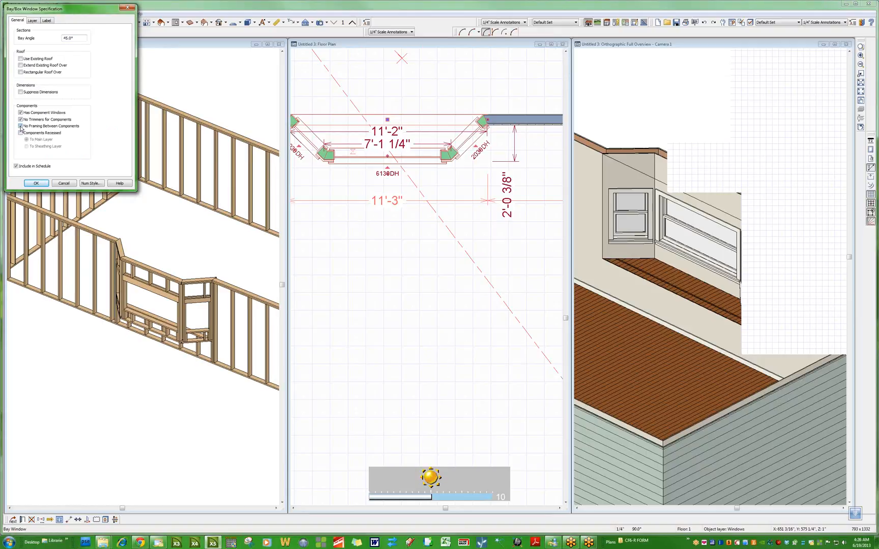
pyautogui.click(17, 126)
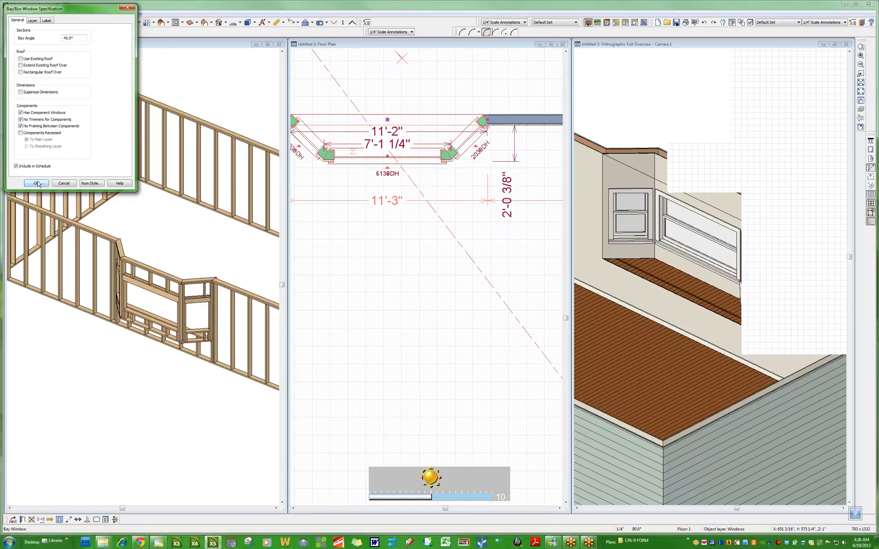
pyautogui.click(35, 182)
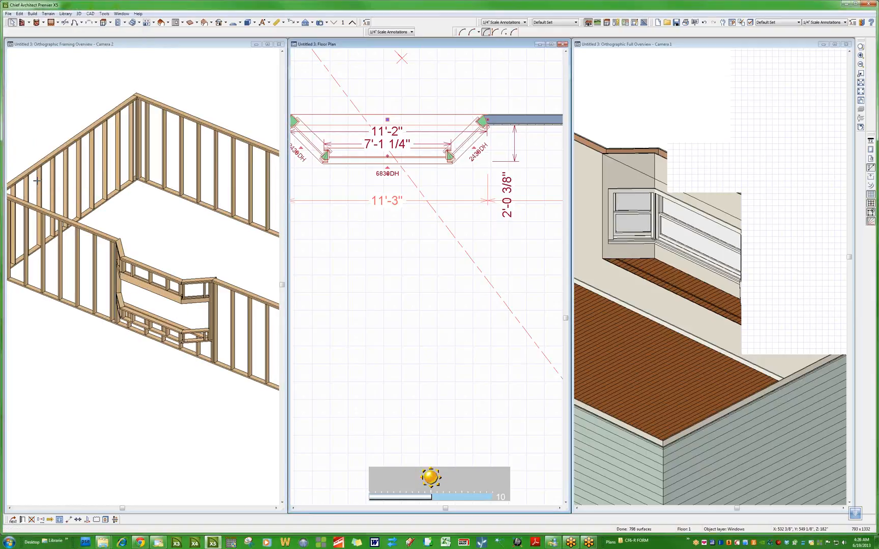
pyautogui.moveTo(286, 212)
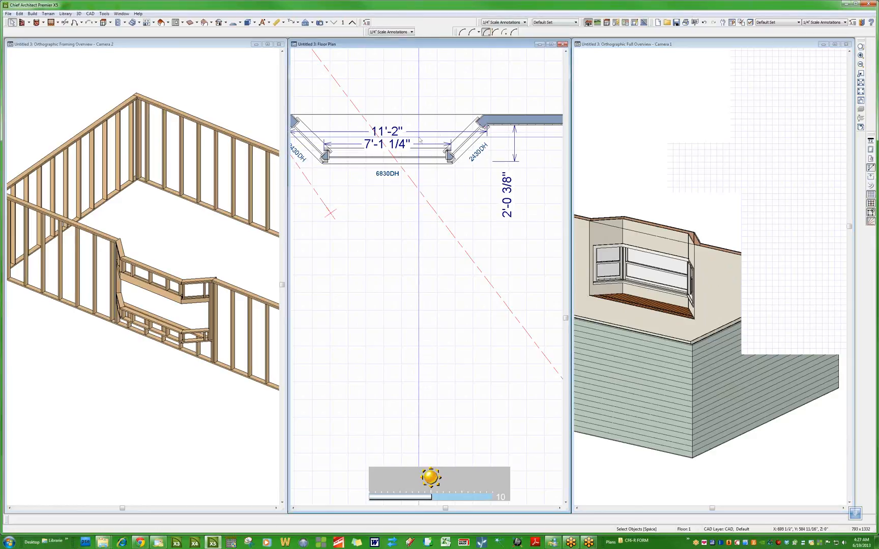
pyautogui.click(388, 153)
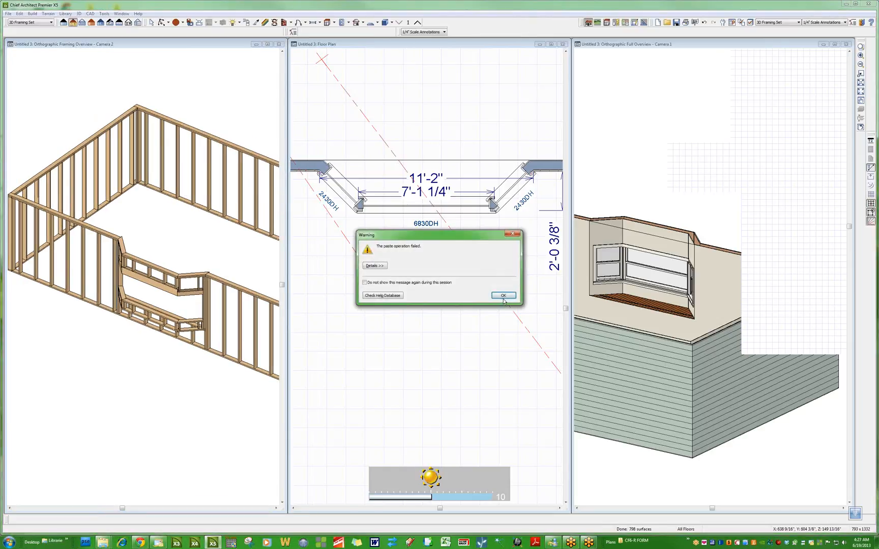
pyautogui.click(503, 294)
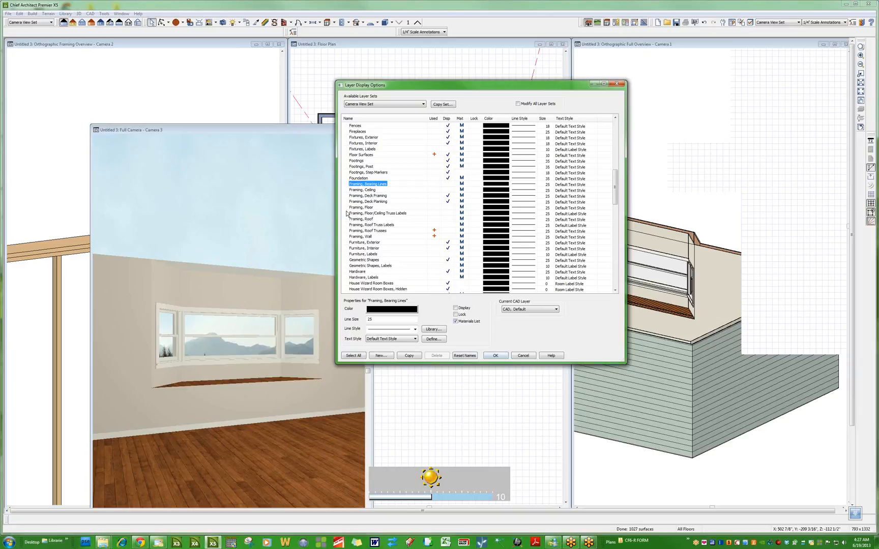
# Select the Framing, Wall layer in the Layer Display Options to inspect it.
pyautogui.click(361, 236)
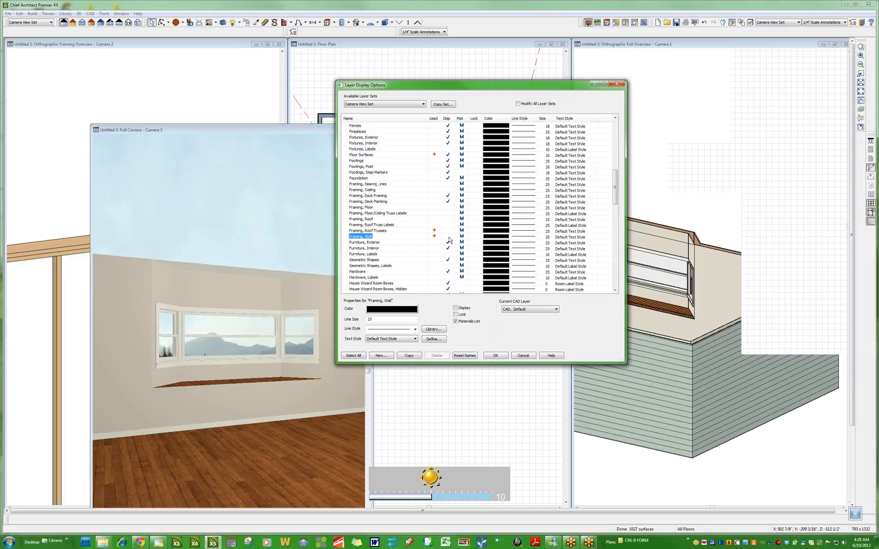